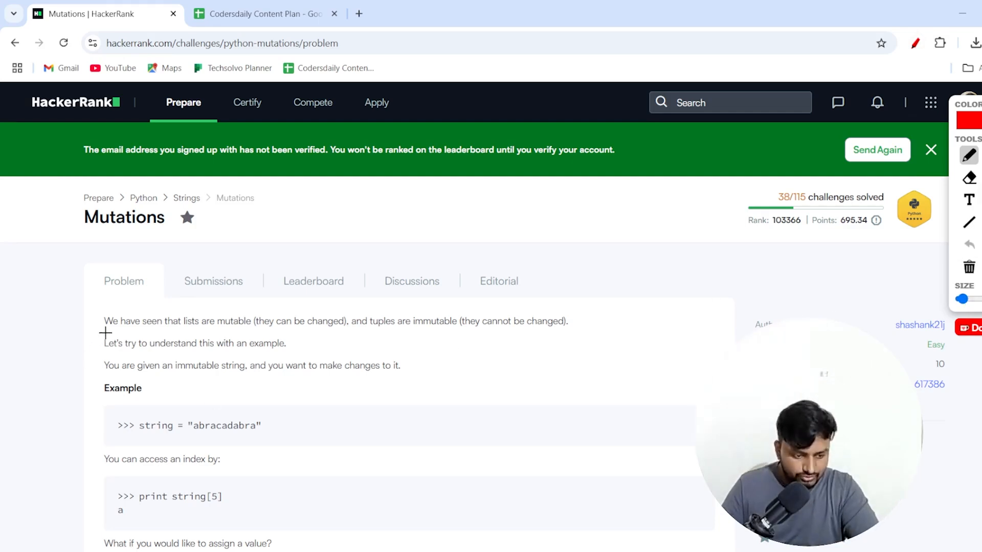
{"action": "mouse_move", "coordinate": [246, 312]}
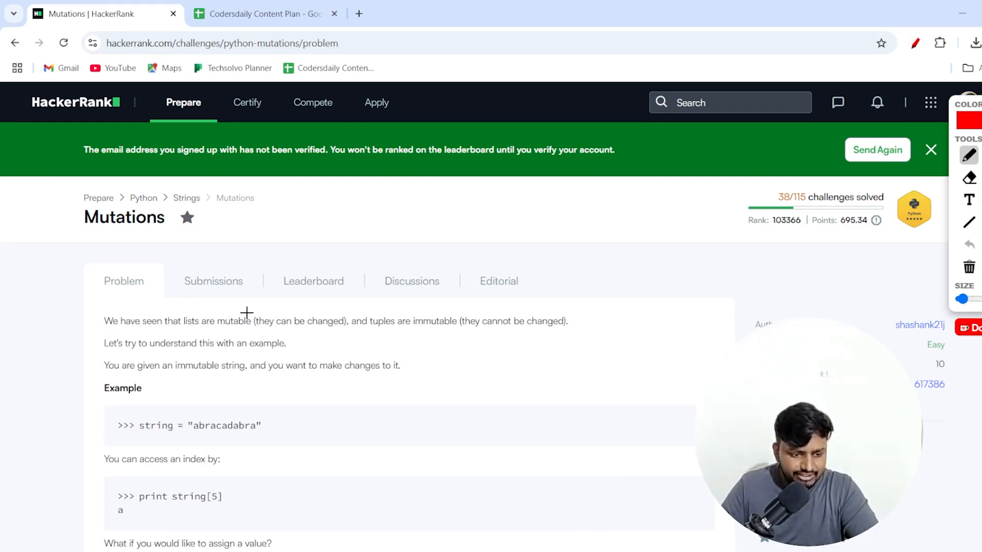
{"action": "mouse_move", "coordinate": [253, 325]}
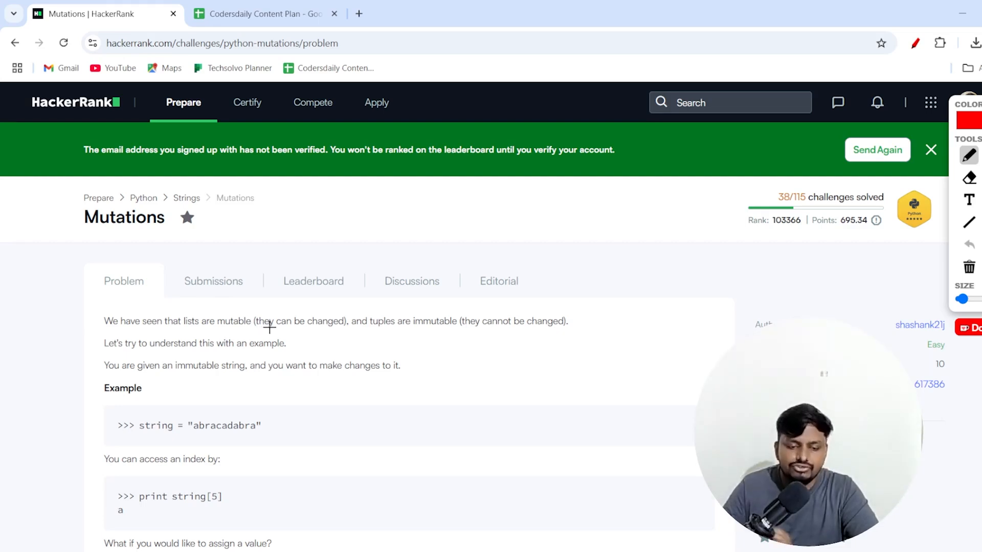
{"action": "mouse_move", "coordinate": [398, 323]}
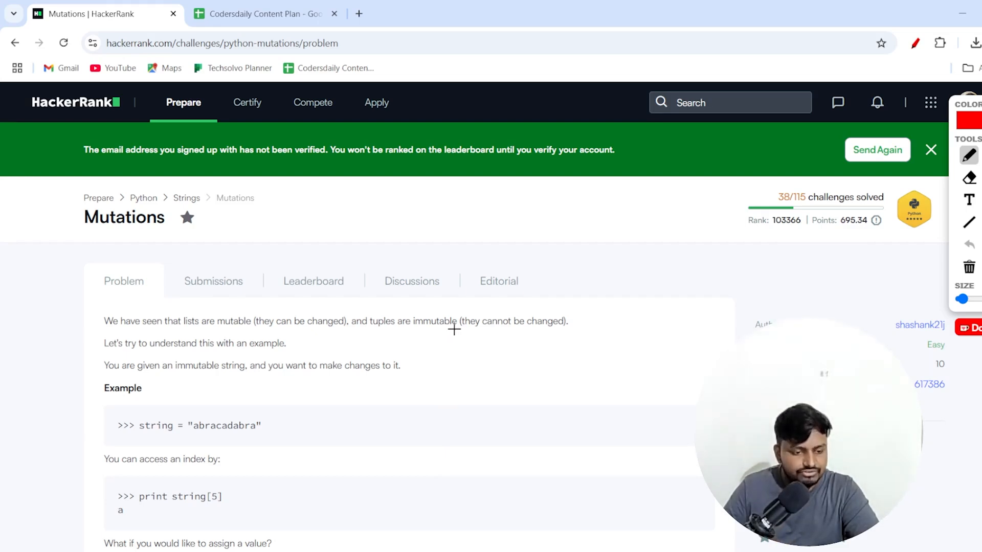
{"action": "mouse_move", "coordinate": [171, 376]}
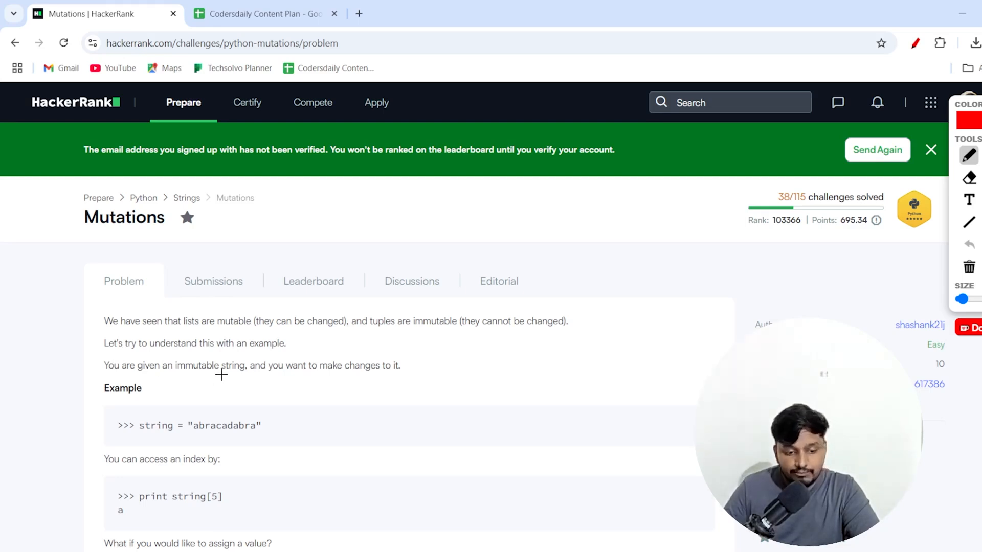
{"action": "mouse_move", "coordinate": [393, 371]}
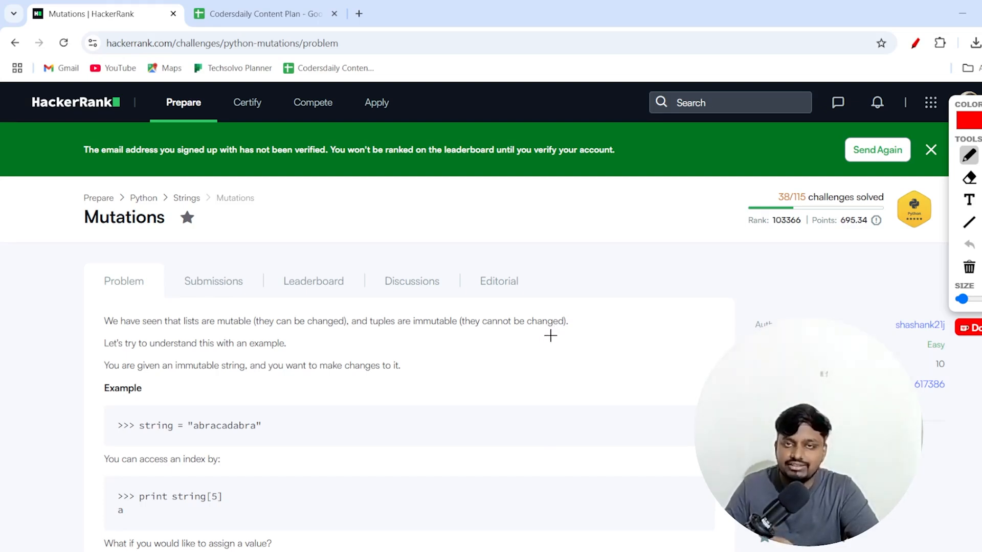
{"action": "mouse_move", "coordinate": [550, 330]}
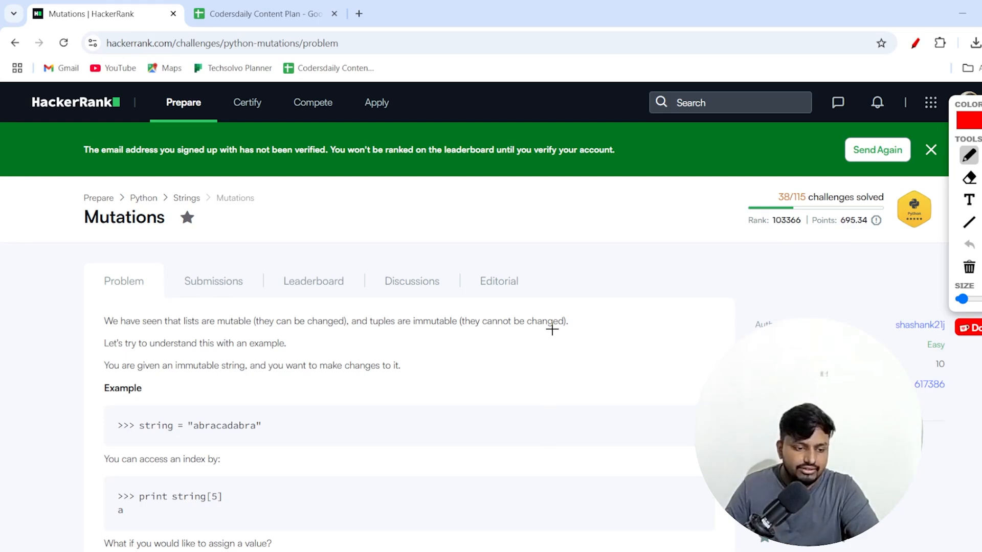
- Bracket the list-conversion example and handwrite 'split string, change the value, join the string'
{"action": "scroll", "scroll_direction": "down", "scroll_amount": 3}
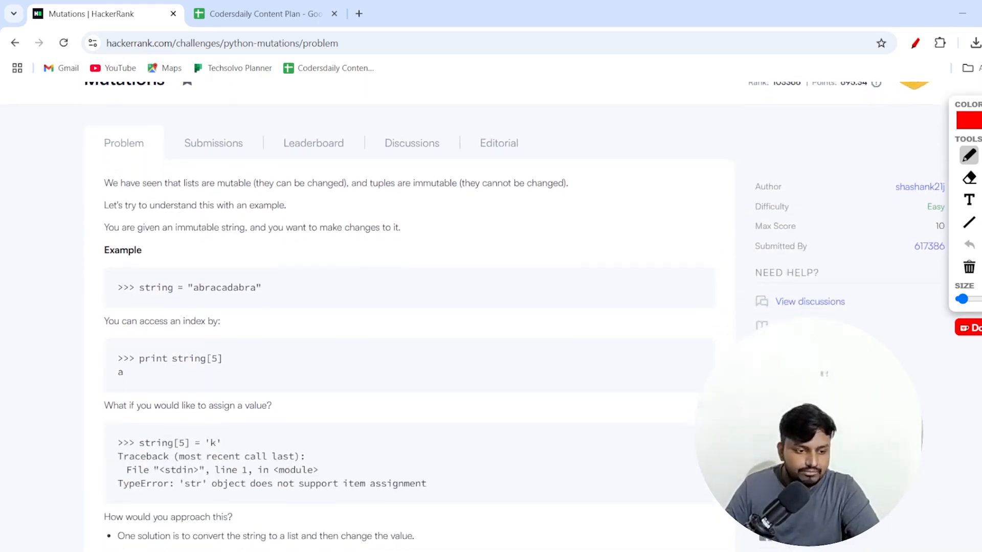
{"action": "scroll", "scroll_direction": "down", "scroll_amount": 3}
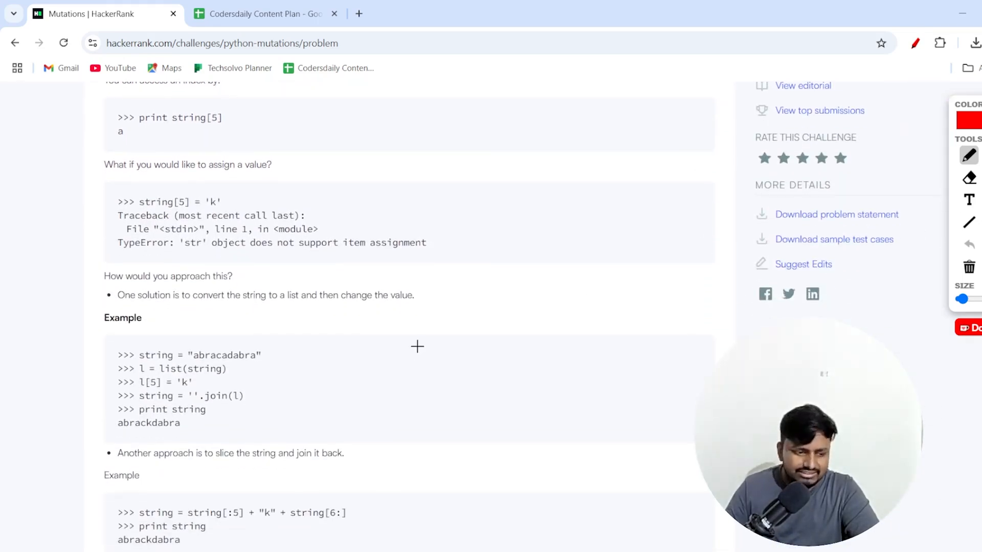
{"action": "left_click_drag", "start_coordinate": [279, 351], "coordinate": [275, 451]}
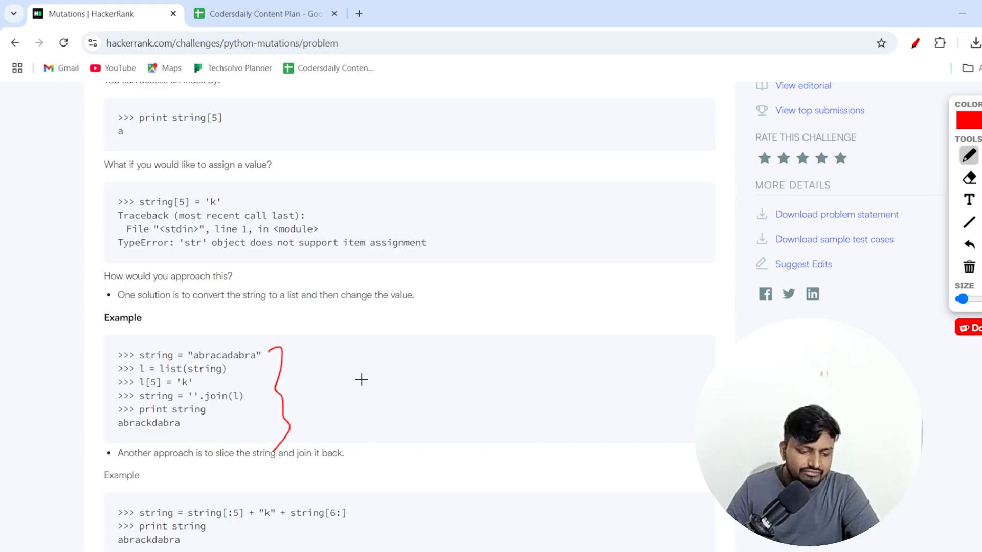
{"action": "mouse_move", "coordinate": [301, 367]}
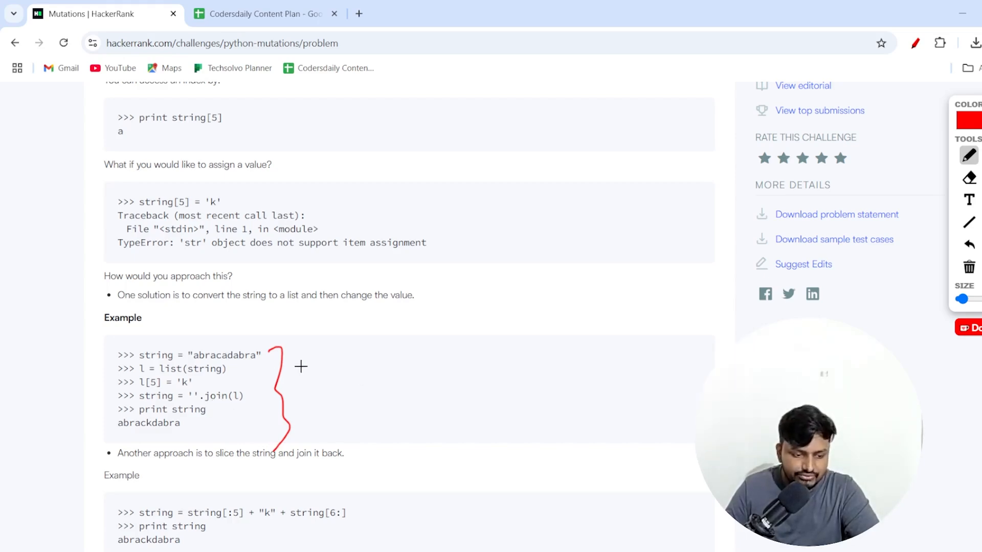
{"action": "left_click_drag", "start_coordinate": [338, 362], "coordinate": [376, 369]}
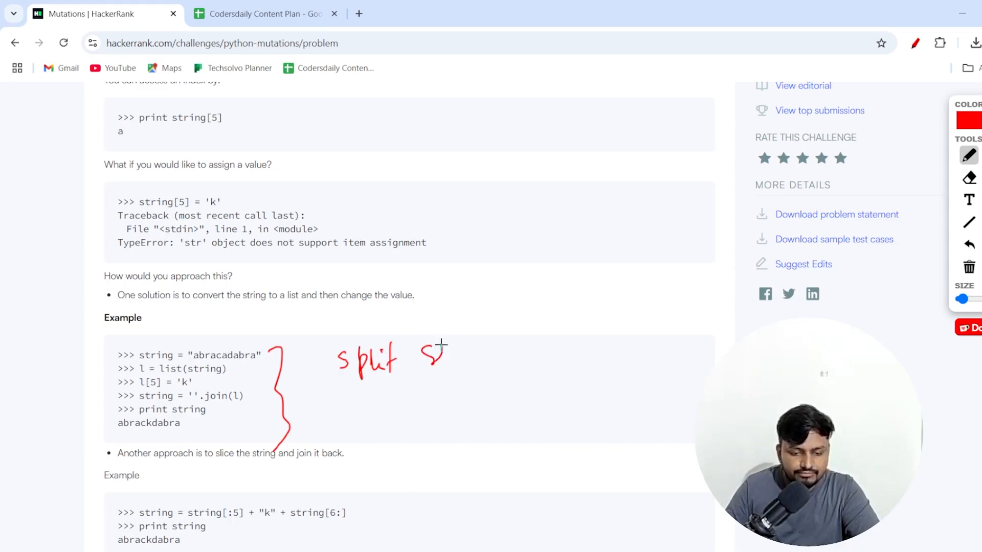
{"action": "left_click_drag", "start_coordinate": [435, 357], "coordinate": [485, 360]}
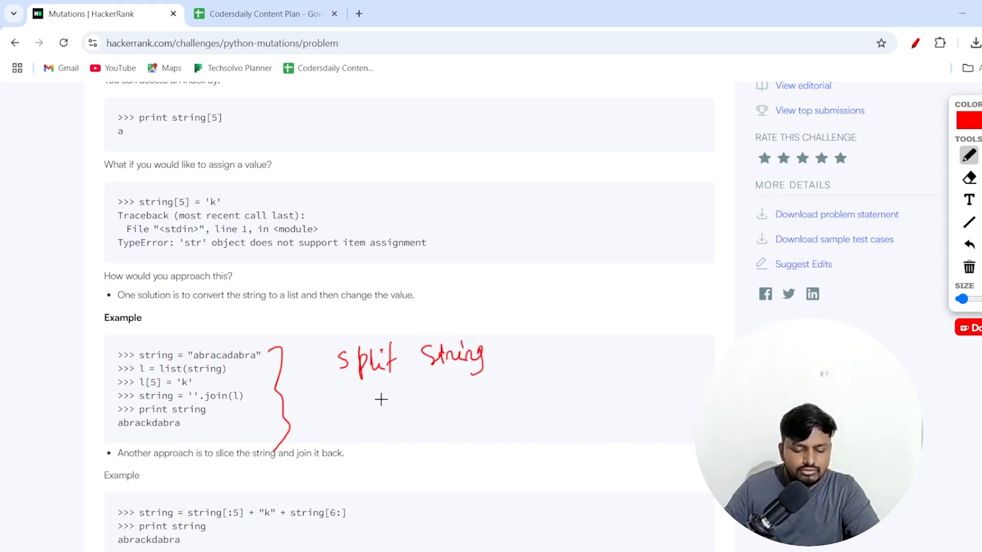
{"action": "left_click_drag", "start_coordinate": [495, 354], "coordinate": [522, 351]}
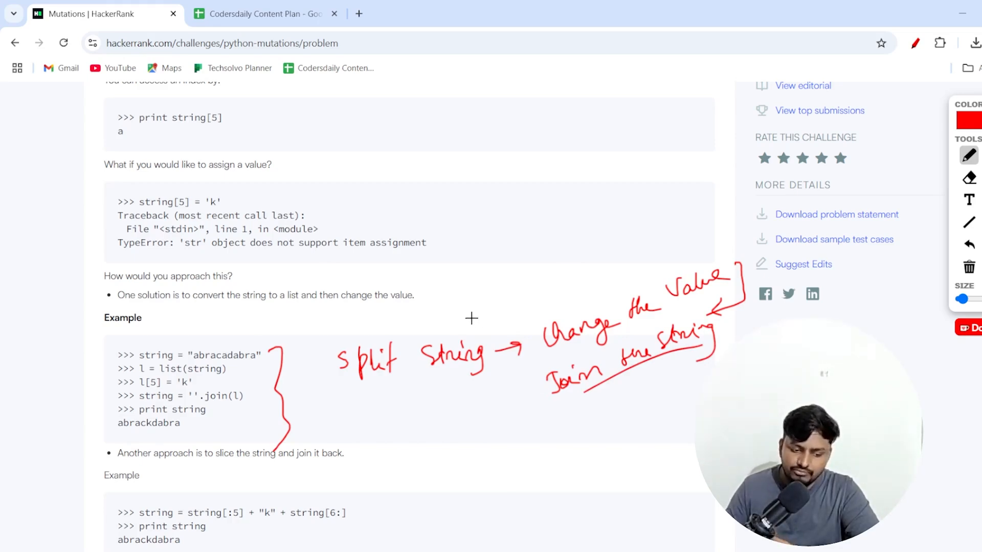
- Handwrite a sample word beside the Task parameters and number its letters 0 to 5
{"action": "scroll", "scroll_direction": "down", "scroll_amount": 3}
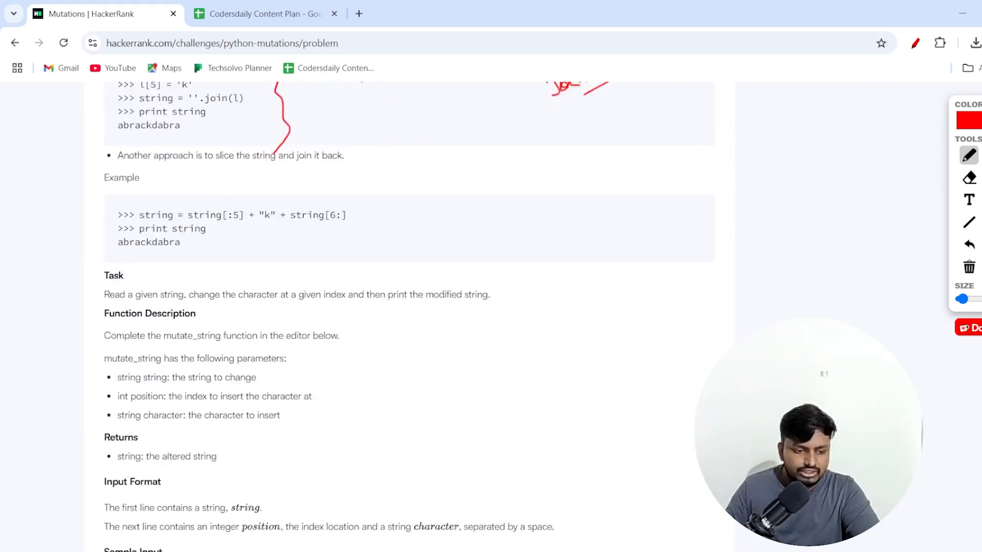
{"action": "scroll", "scroll_direction": "down", "scroll_amount": 3}
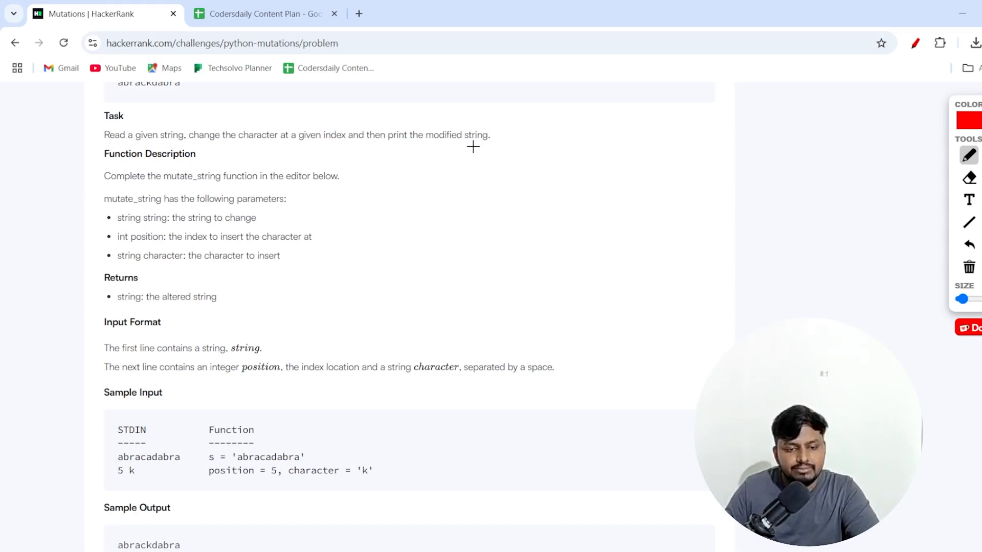
{"action": "mouse_move", "coordinate": [200, 181]}
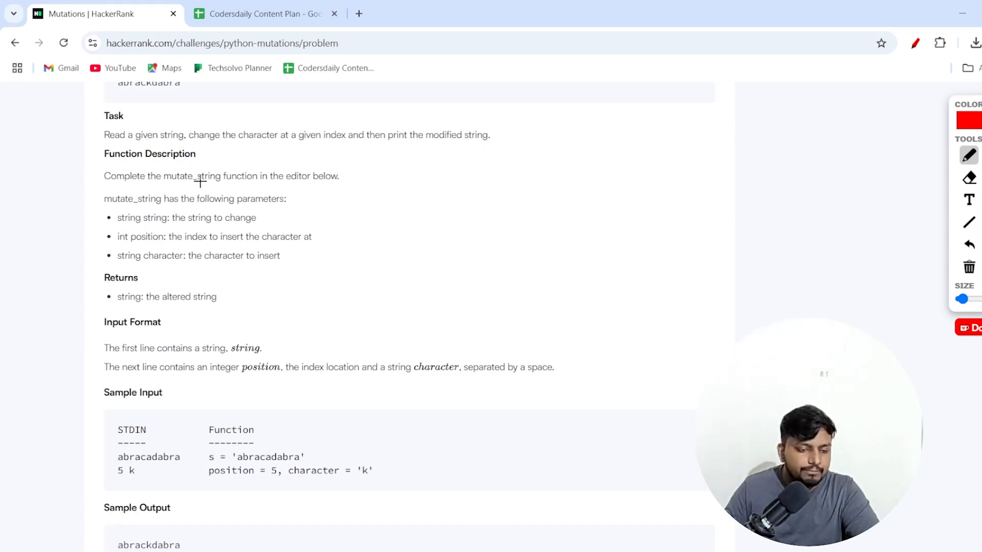
{"action": "mouse_move", "coordinate": [114, 217]}
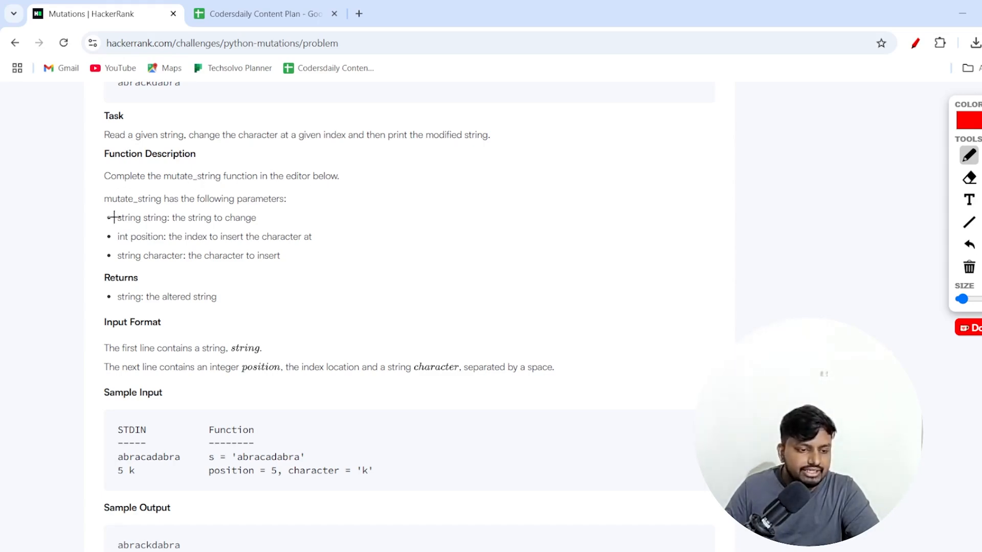
{"action": "mouse_move", "coordinate": [489, 176]}
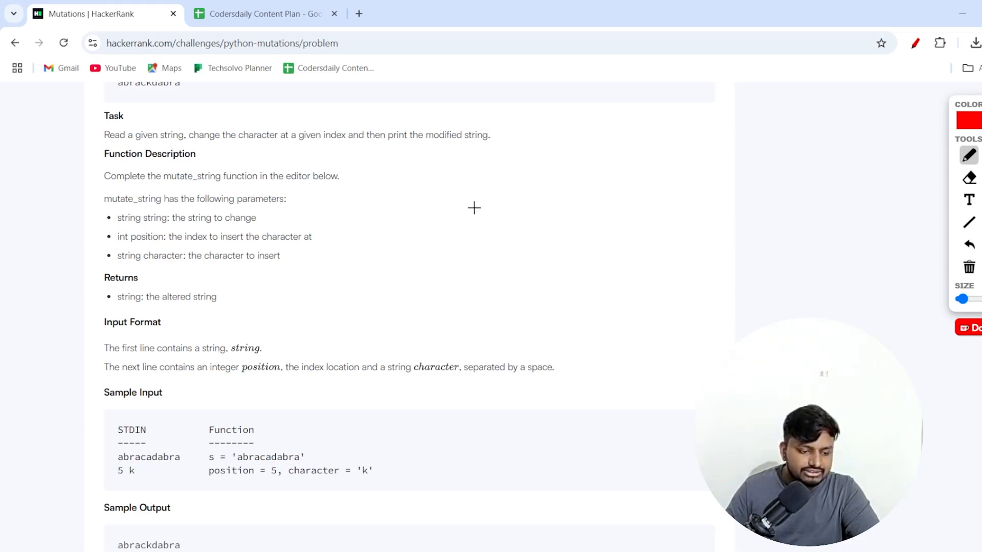
{"action": "left_click_drag", "start_coordinate": [491, 200], "coordinate": [536, 201]}
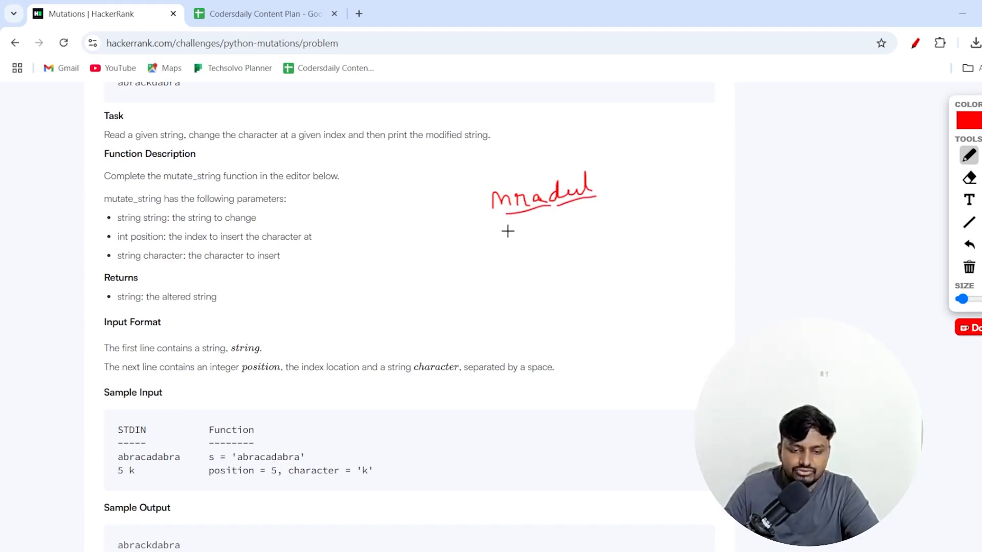
{"action": "left_click_drag", "start_coordinate": [508, 232], "coordinate": [532, 251]}
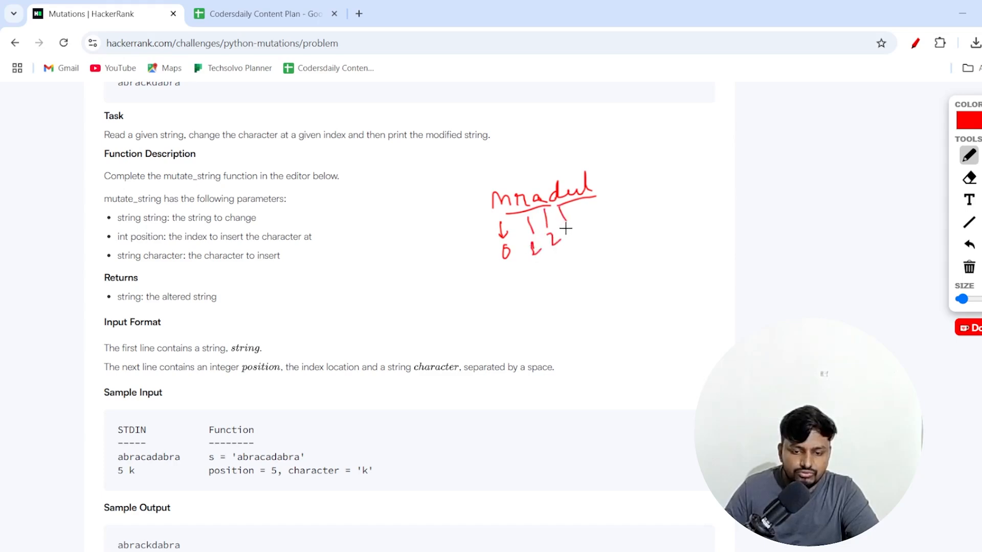
{"action": "left_click_drag", "start_coordinate": [567, 226], "coordinate": [601, 206]}
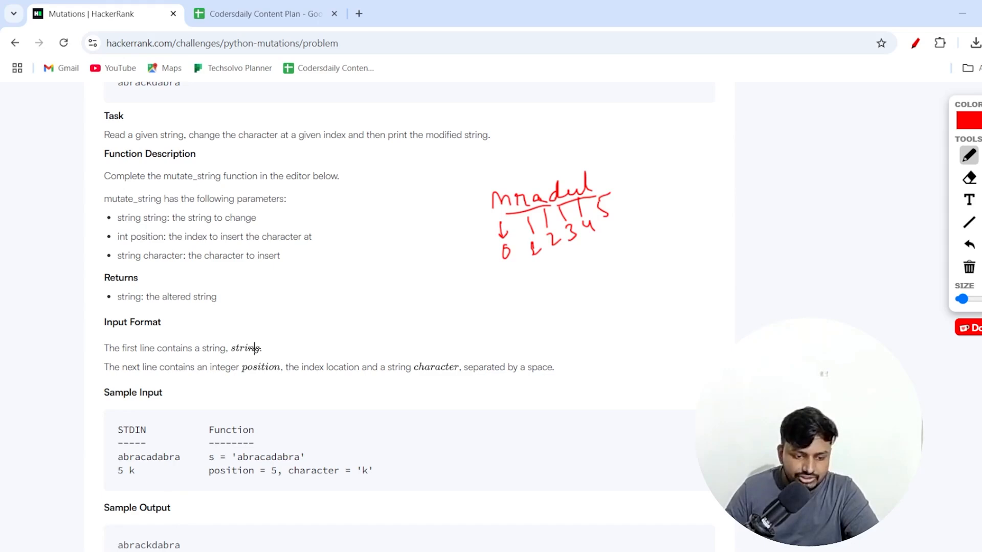
- Underline string, position and character in the inputs, circling index 4 becoming 5
{"action": "left_click_drag", "start_coordinate": [231, 356], "coordinate": [260, 354]}
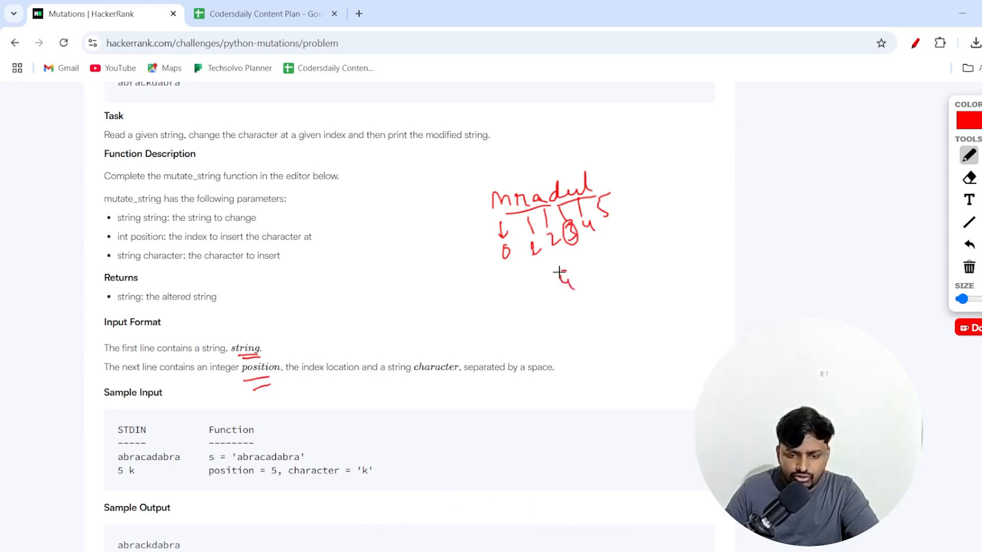
{"action": "left_click_drag", "start_coordinate": [561, 273], "coordinate": [567, 288]}
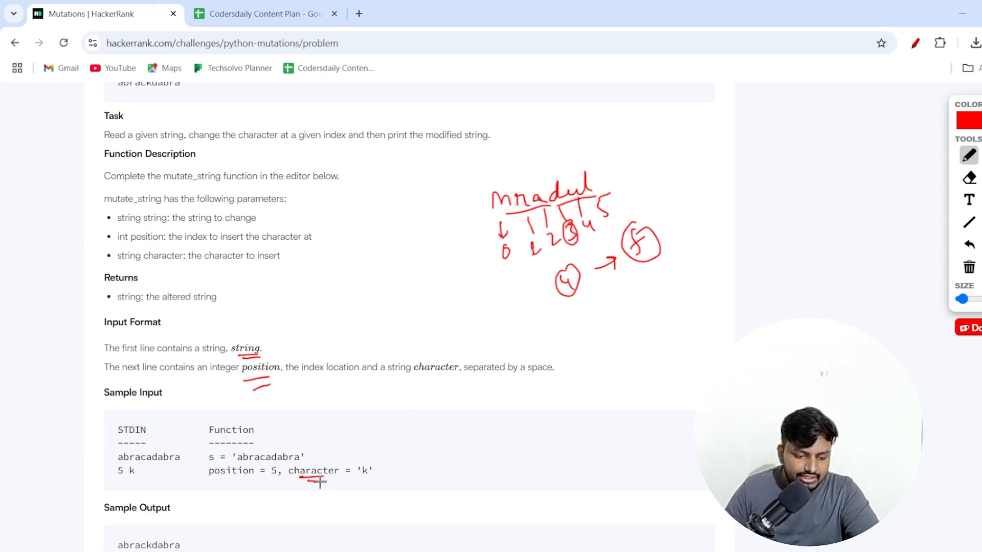
{"action": "left_click_drag", "start_coordinate": [320, 481], "coordinate": [235, 481]}
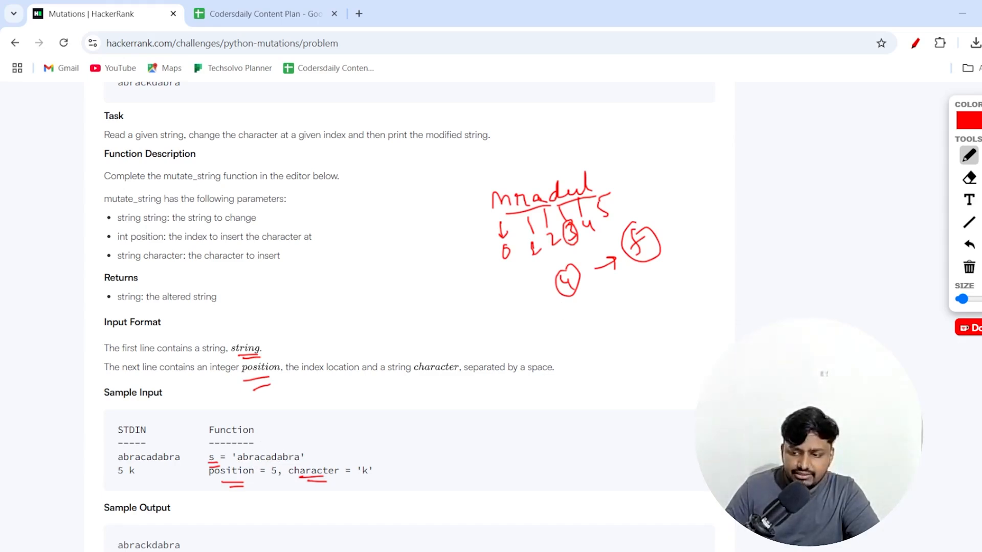
- Write out abracadabra with indices 0–5, point index 5 to k, and underline abrackdabra
{"action": "scroll", "scroll_direction": "down", "scroll_amount": 3}
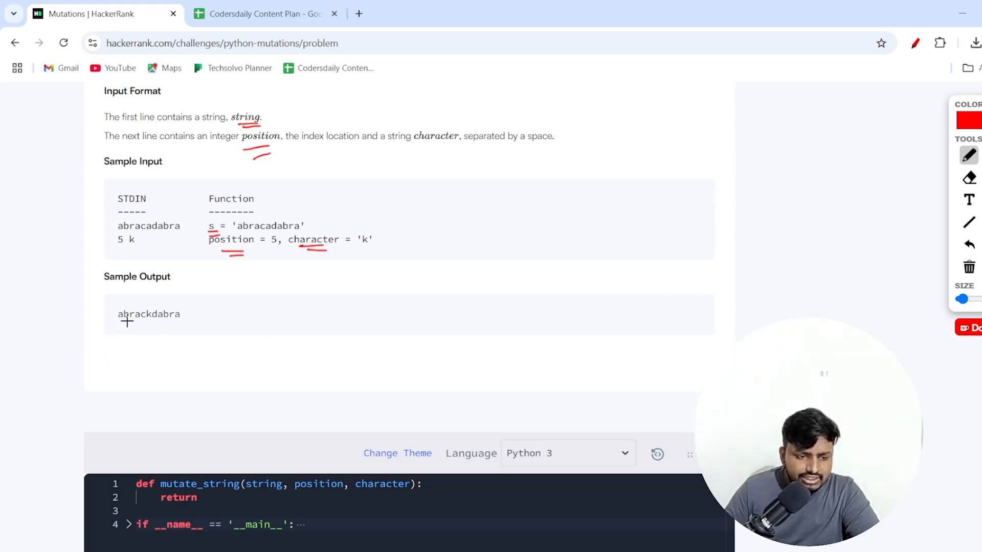
{"action": "mouse_move", "coordinate": [249, 240]}
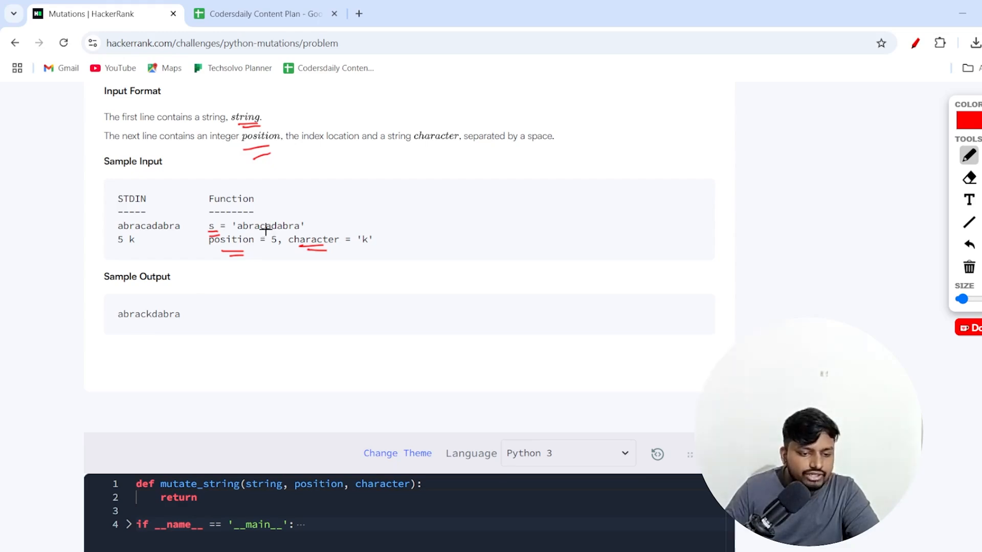
{"action": "mouse_move", "coordinate": [544, 206]}
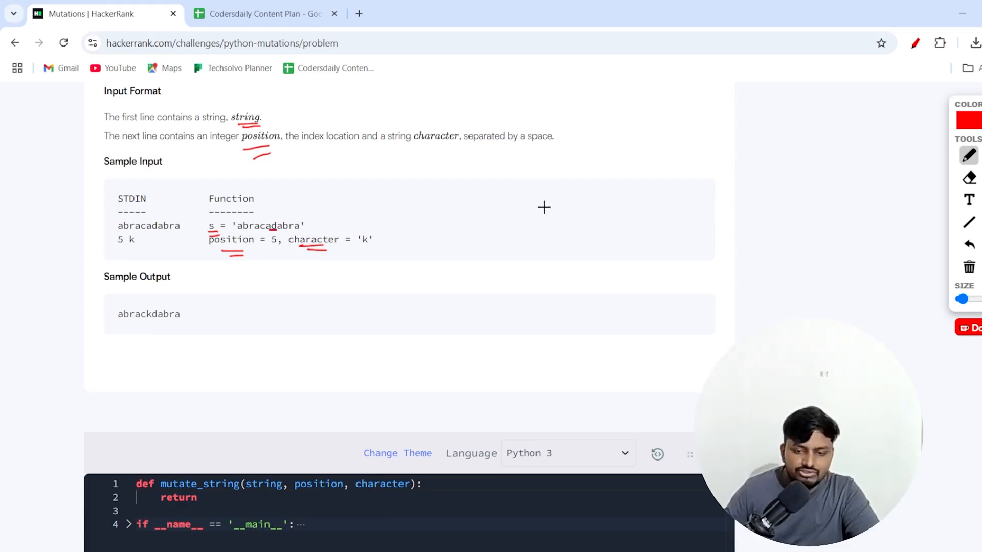
{"action": "left_click_drag", "start_coordinate": [545, 210], "coordinate": [586, 210]}
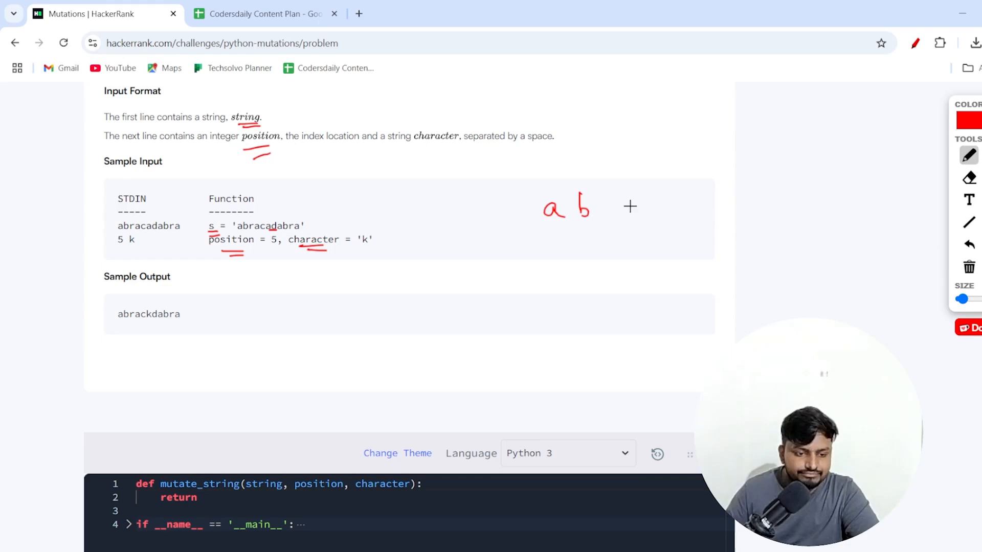
{"action": "left_click_drag", "start_coordinate": [592, 207], "coordinate": [658, 207]}
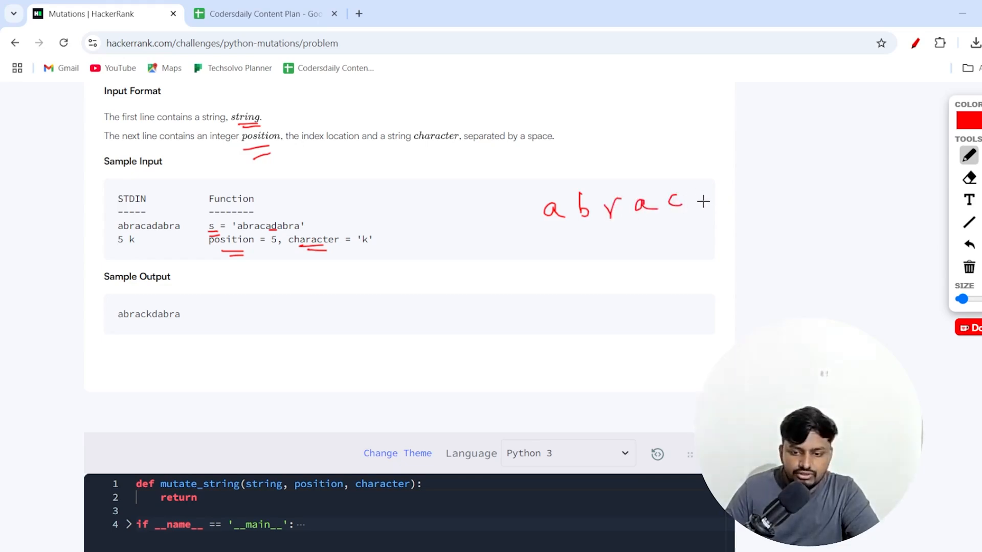
{"action": "left_click_drag", "start_coordinate": [689, 201], "coordinate": [739, 191]}
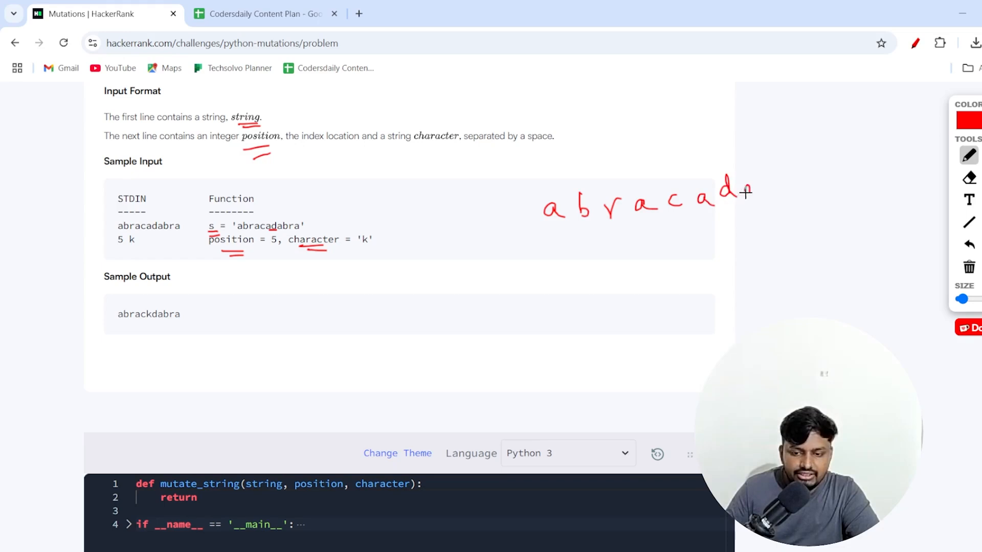
{"action": "left_click_drag", "start_coordinate": [739, 190], "coordinate": [814, 175]}
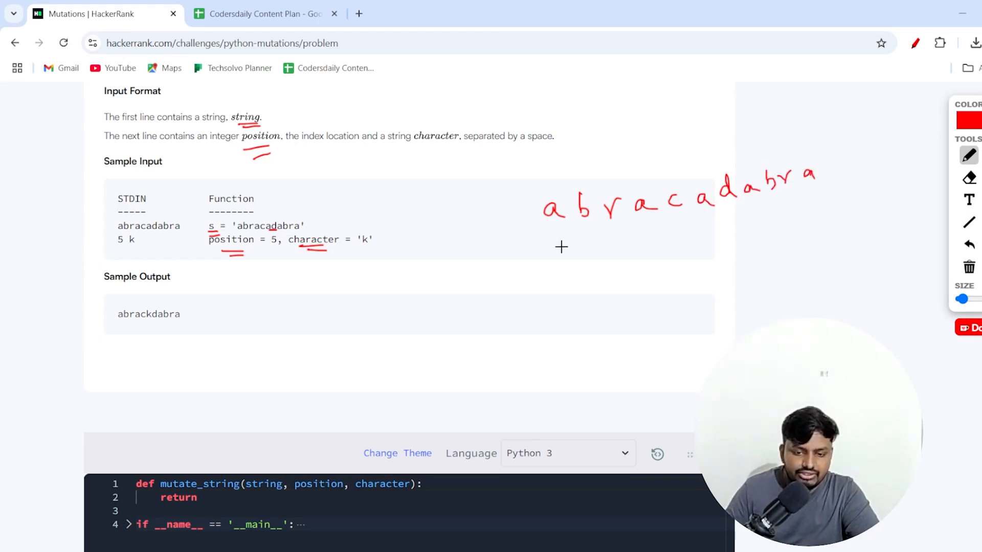
{"action": "left_click_drag", "start_coordinate": [563, 237], "coordinate": [601, 260]}
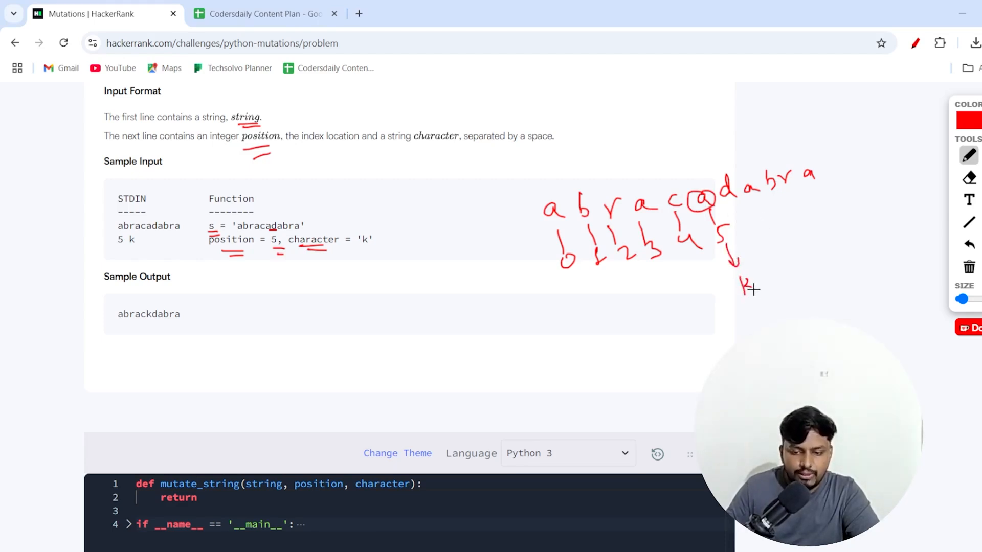
{"action": "mouse_move", "coordinate": [140, 324]}
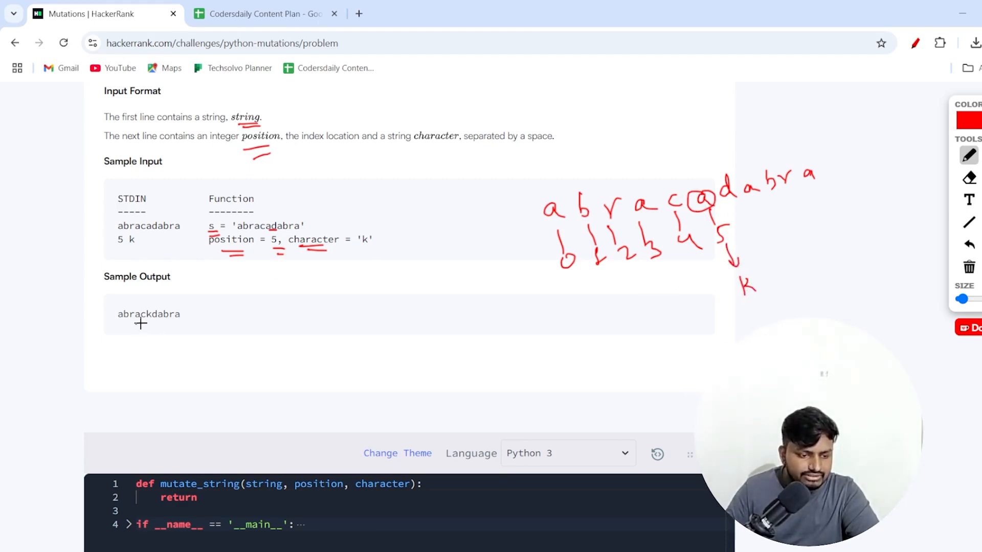
{"action": "left_click_drag", "start_coordinate": [131, 326], "coordinate": [169, 326]}
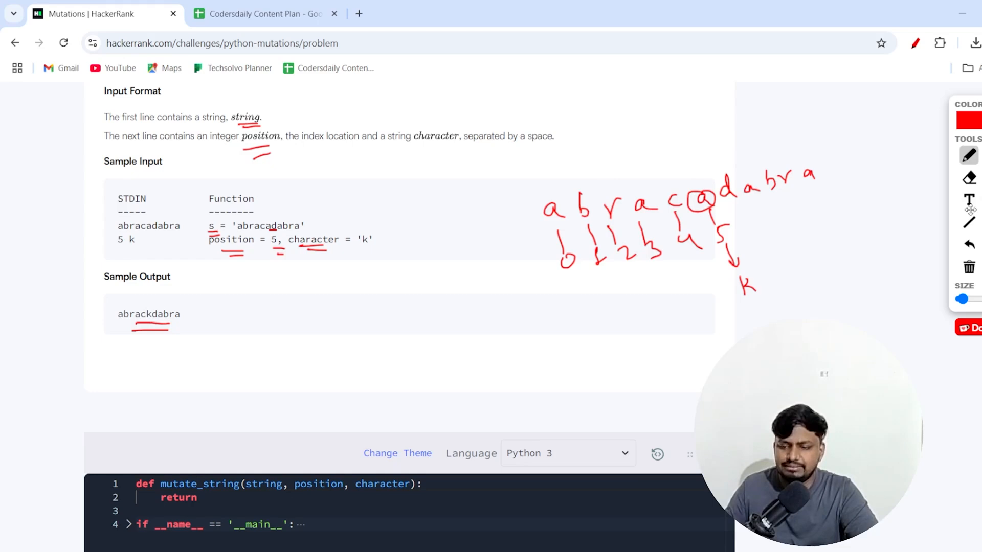
{"action": "scroll", "scroll_direction": "down", "scroll_amount": 3}
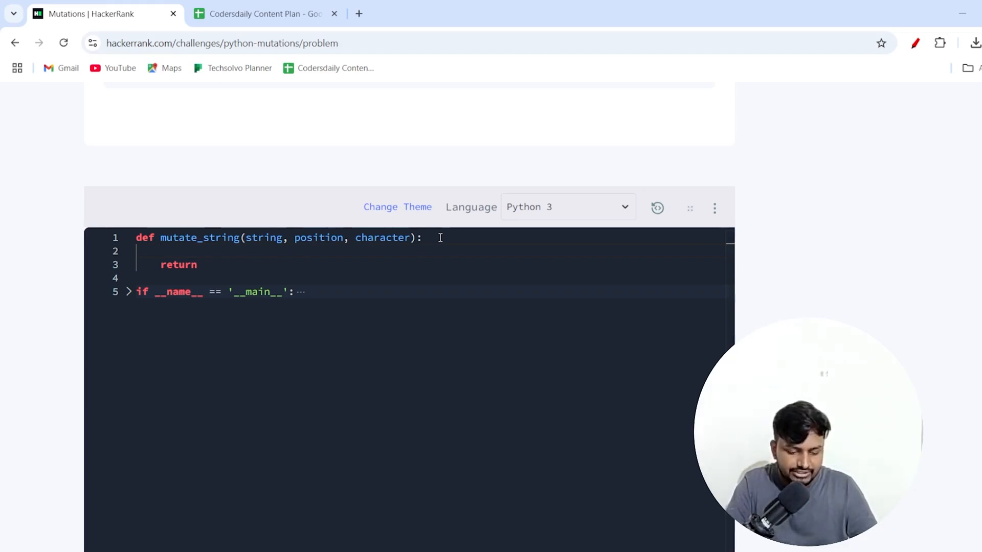
- Enter split_str = string.split("") on line 2 of mutate_string
{"action": "type", "text": "split"}
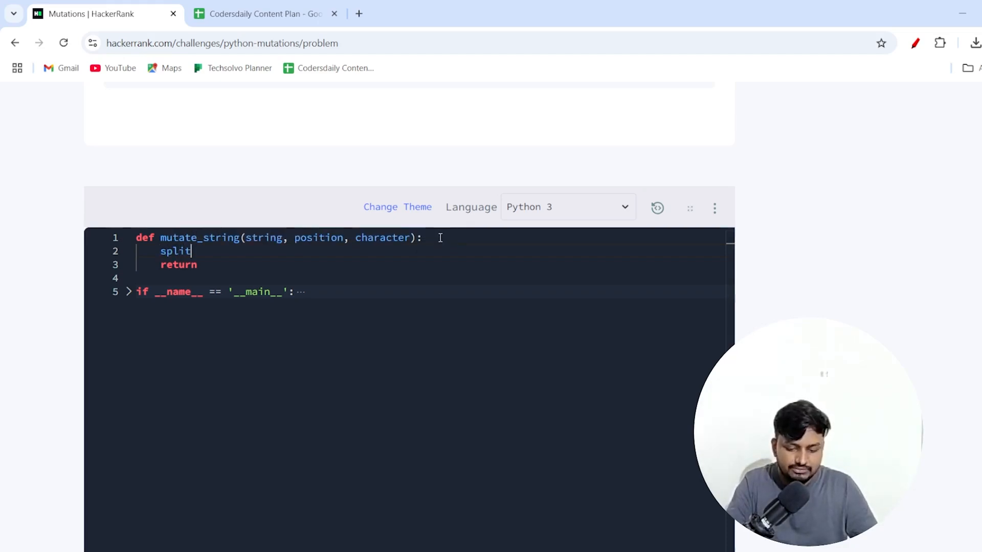
{"action": "type", "text": "_s"}
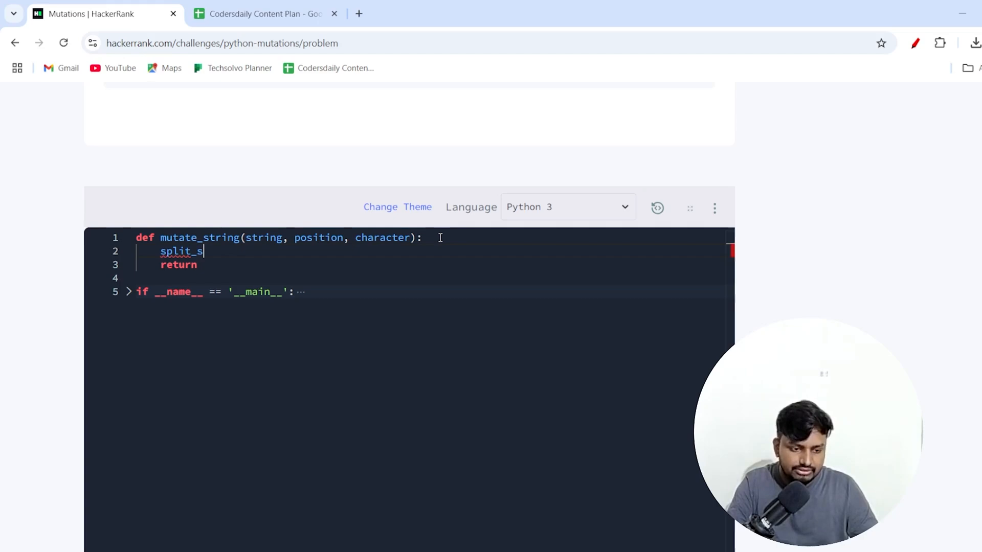
{"action": "type", "text": "tr ="}
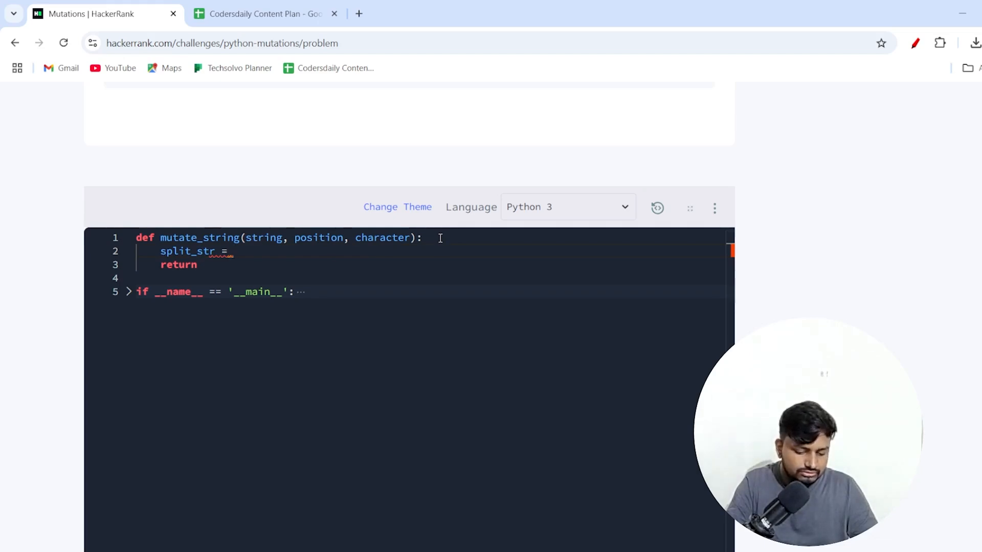
{"action": "type", "text": "string.s"}
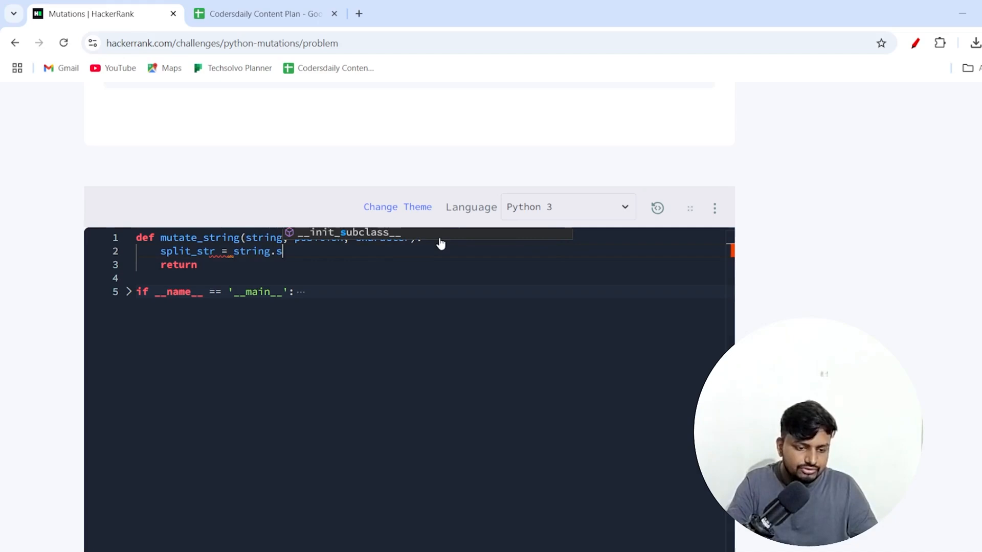
{"action": "type", "text": "plit"}
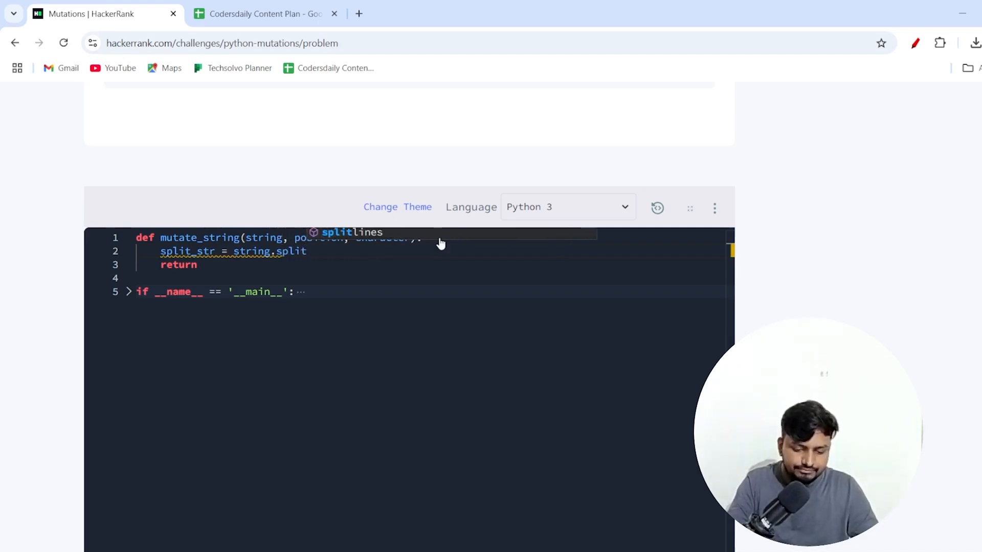
{"action": "type", "text": "(\"\")"}
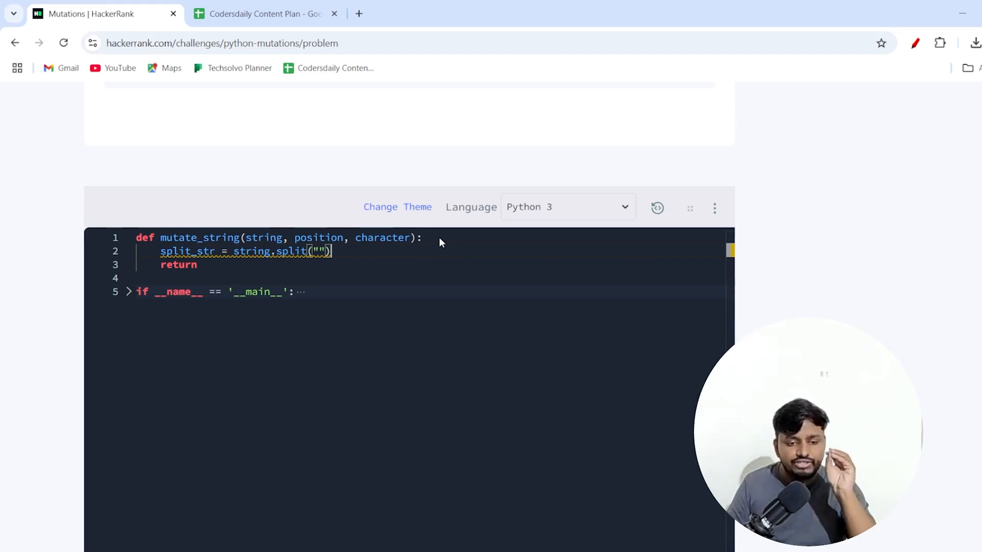
{"action": "type", "text": "pr"}
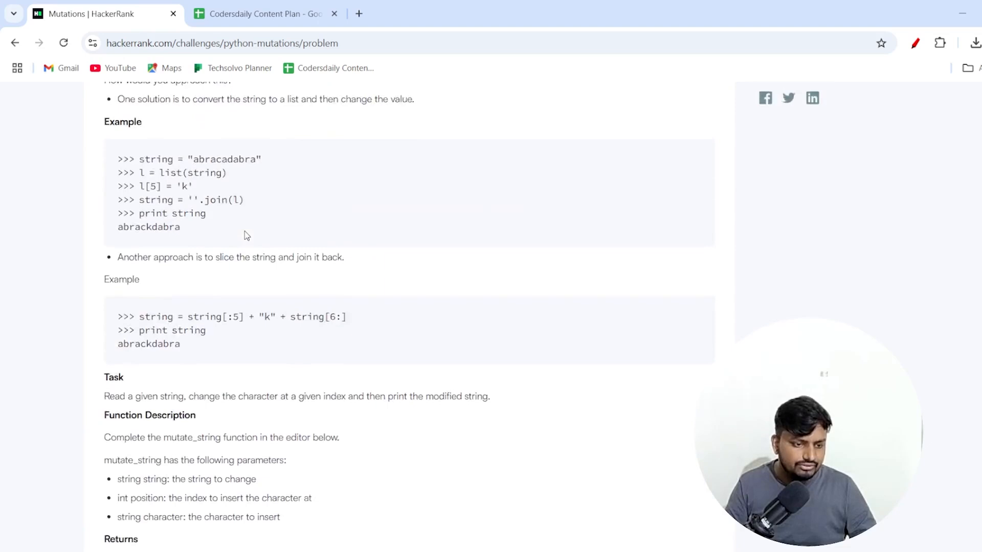
{"action": "scroll", "scroll_direction": "down", "scroll_amount": 3}
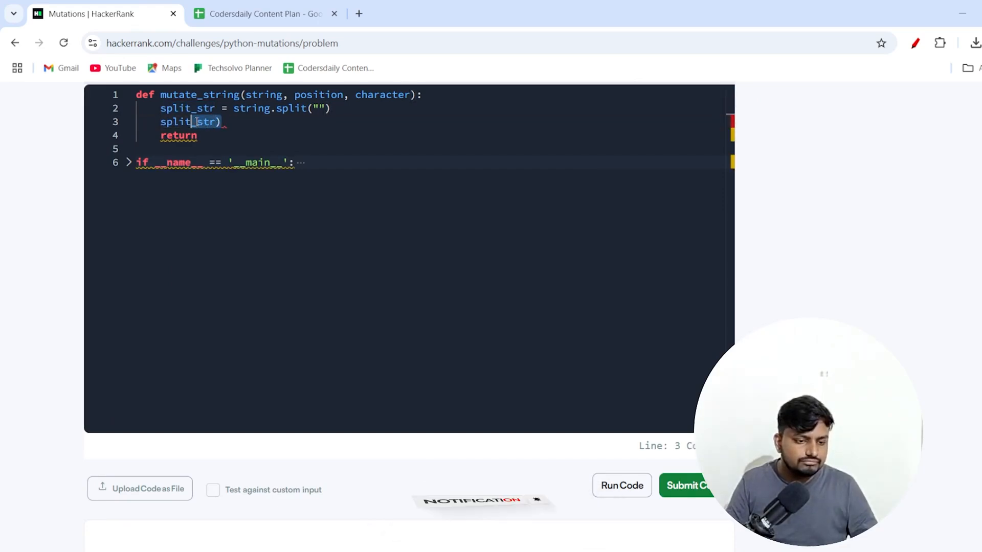
- Replace the stray split(str) line with return split_str and run the sample test
{"action": "key", "text": "Delete"}
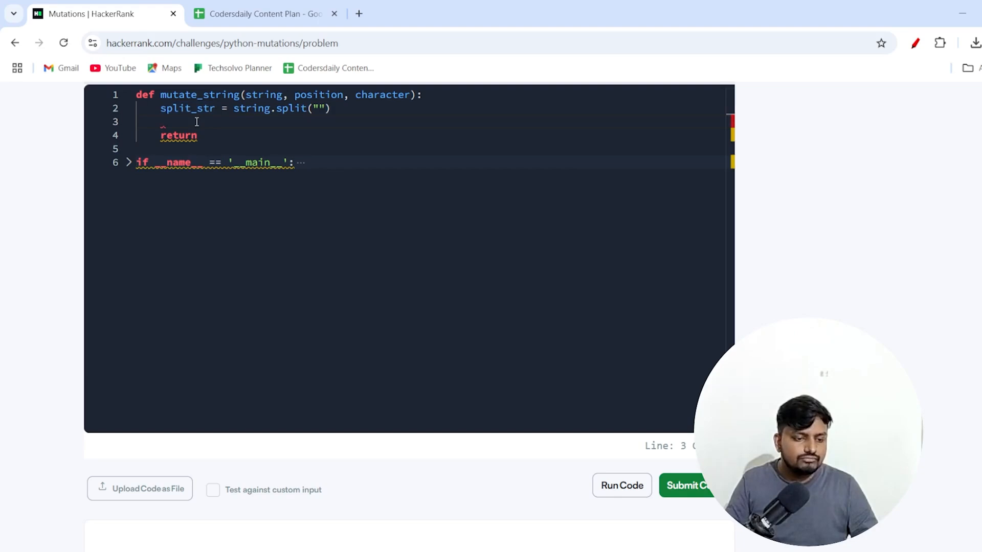
{"action": "type", "text": "split"}
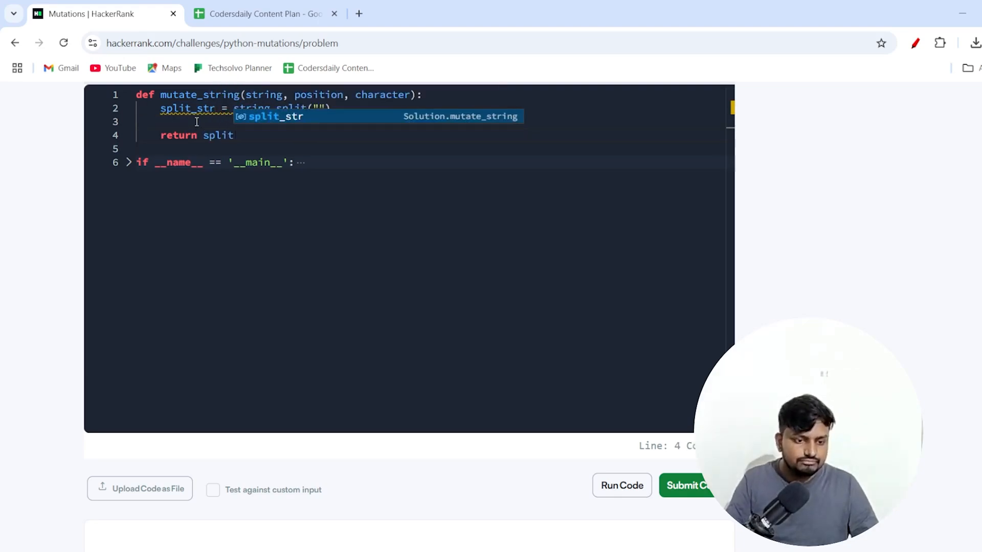
{"action": "key", "text": "Tab"}
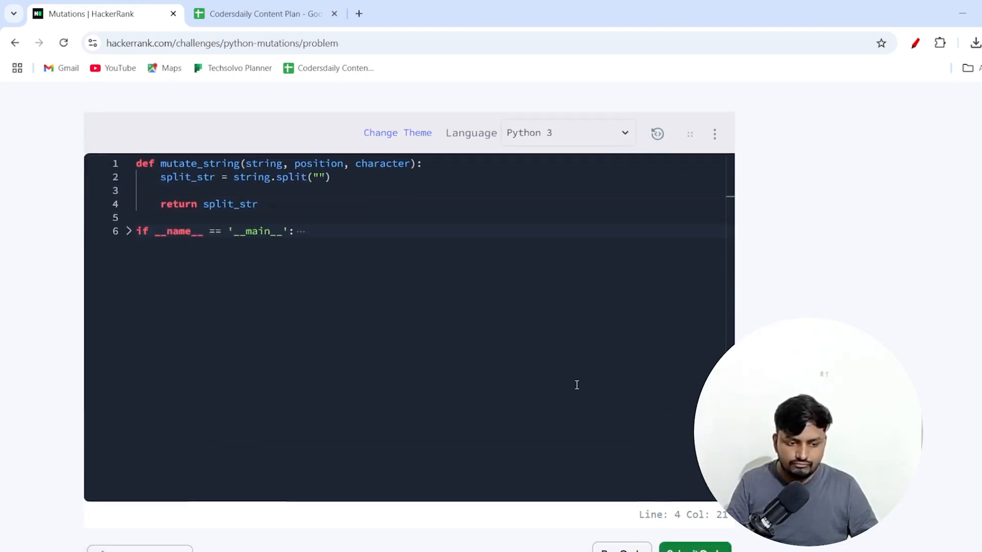
{"action": "left_click", "coordinate": [694, 287]}
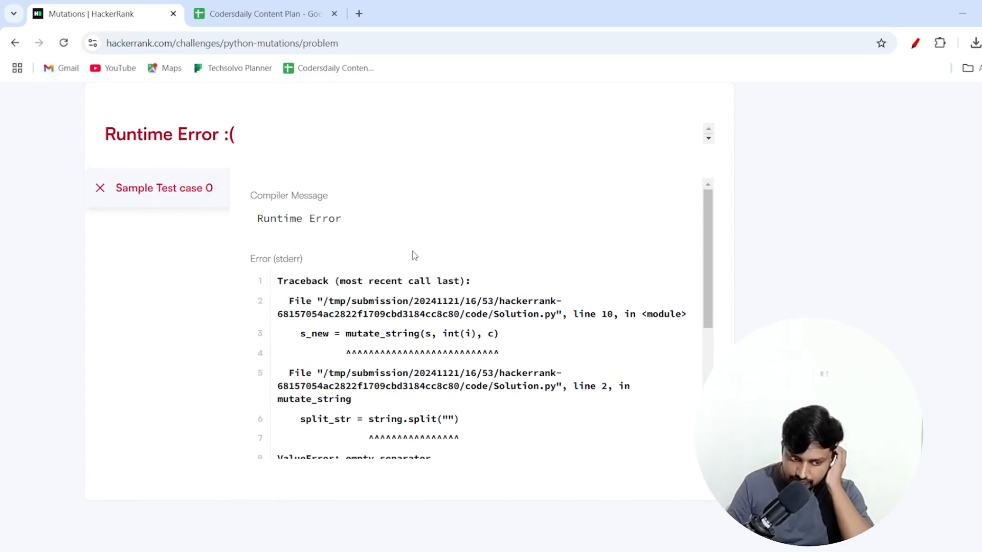
- Scroll back to the top of the Mutations problem after the Runtime Error
{"action": "scroll", "scroll_direction": "down", "scroll_amount": 3}
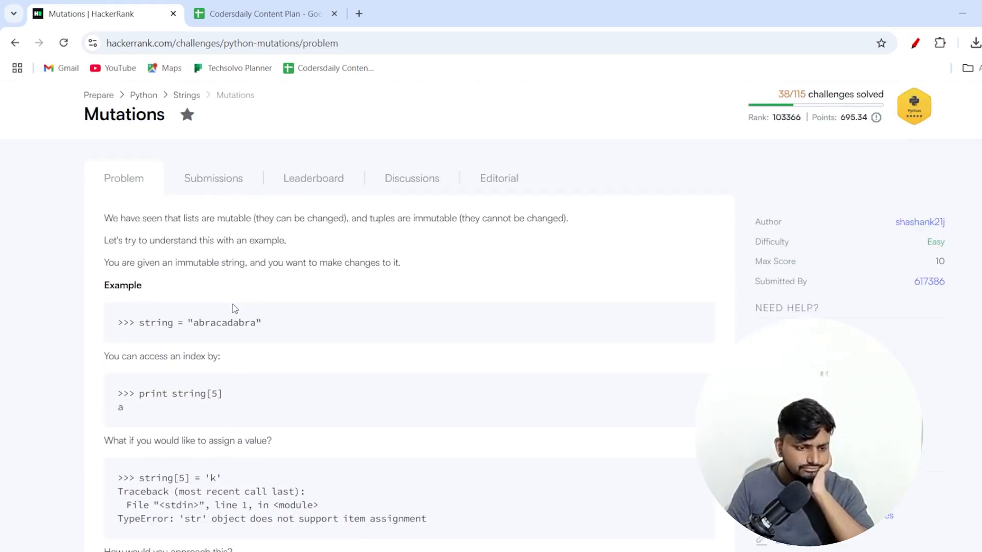
{"action": "scroll", "scroll_direction": "down", "scroll_amount": 3}
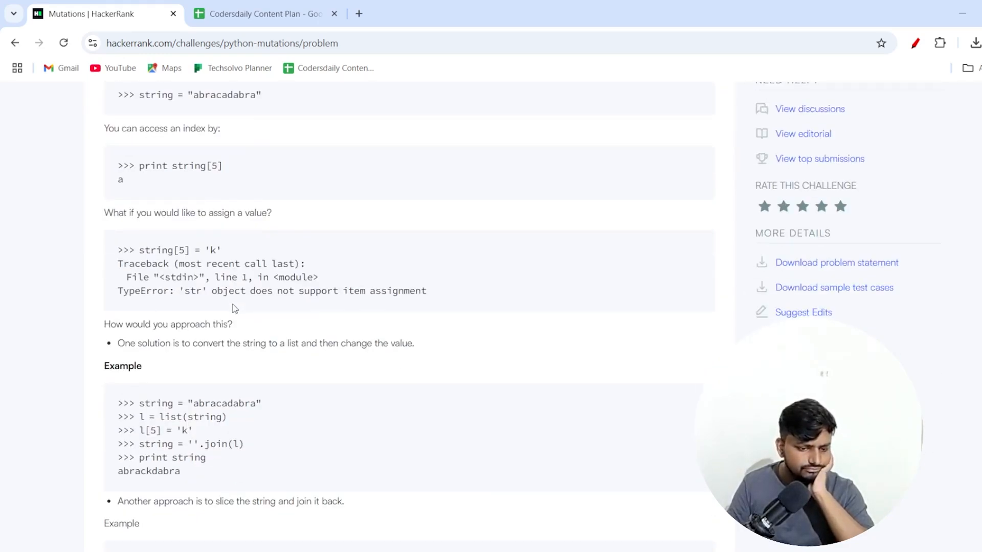
{"action": "scroll", "scroll_direction": "down", "scroll_amount": 3}
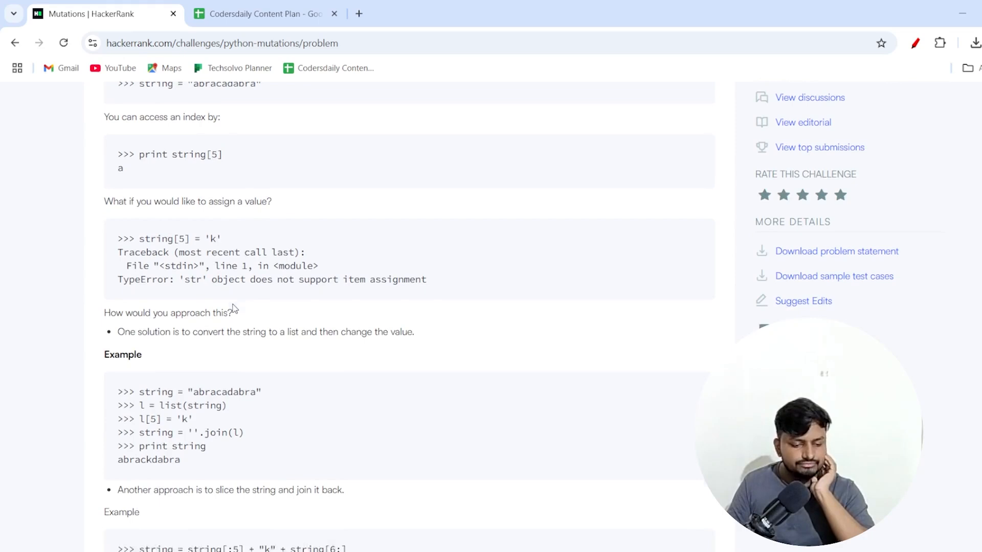
{"action": "scroll", "scroll_direction": "down", "scroll_amount": 3}
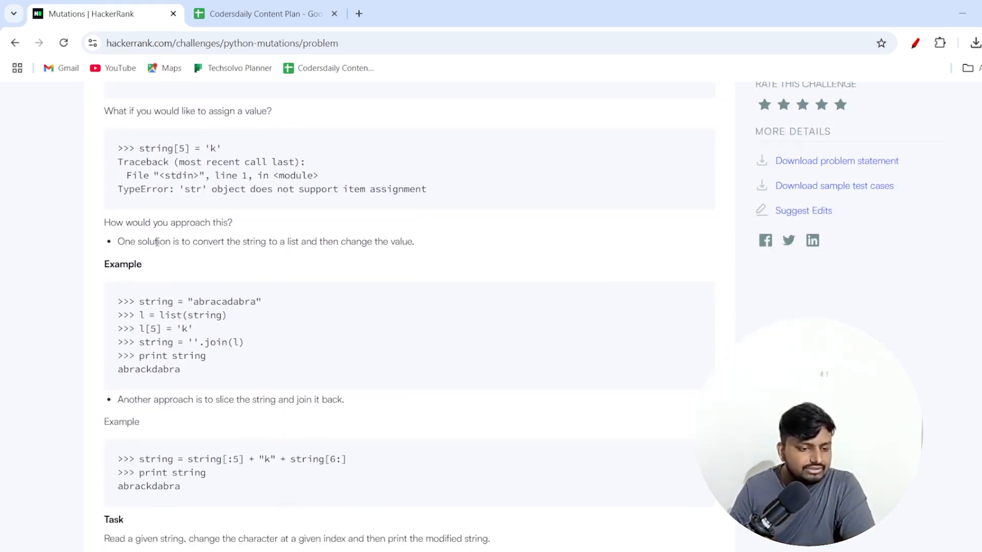
{"action": "mouse_move", "coordinate": [206, 221]}
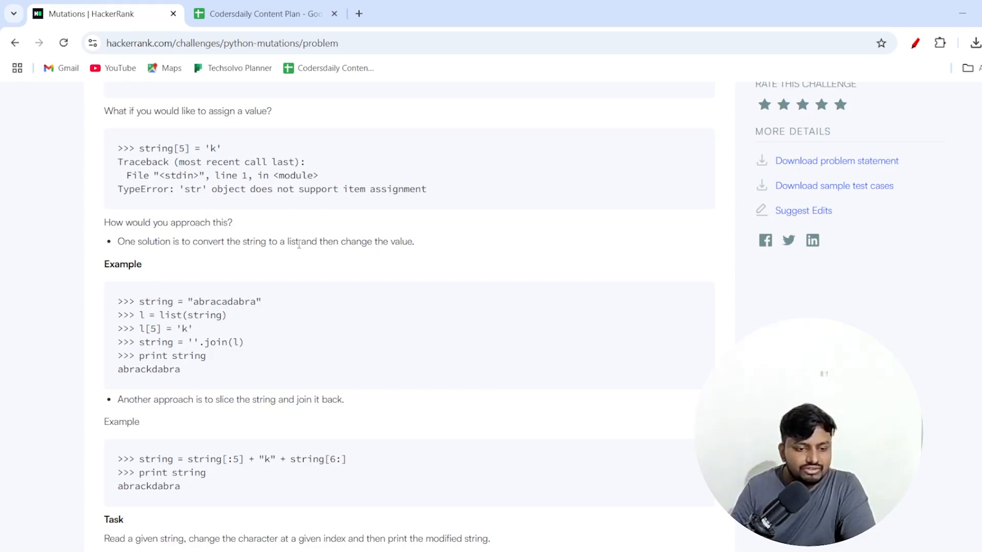
{"action": "mouse_move", "coordinate": [366, 252]}
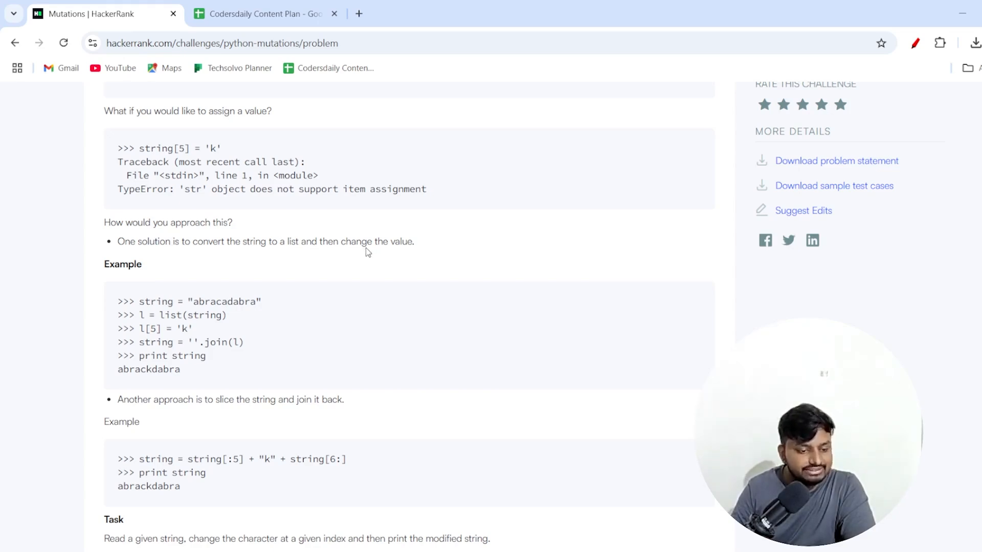
{"action": "mouse_move", "coordinate": [237, 396]}
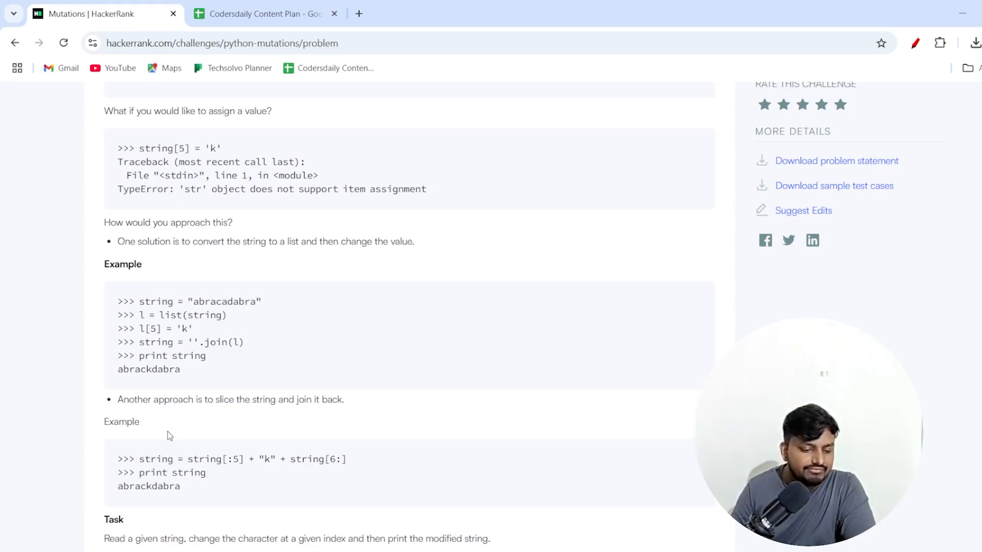
{"action": "scroll", "scroll_direction": "down", "scroll_amount": 3}
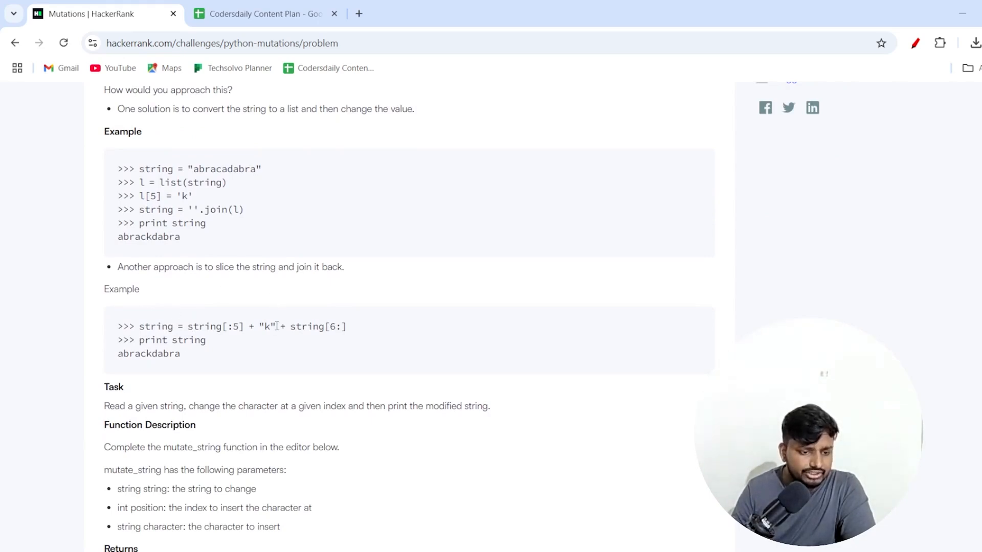
{"action": "scroll", "scroll_direction": "down", "scroll_amount": 3}
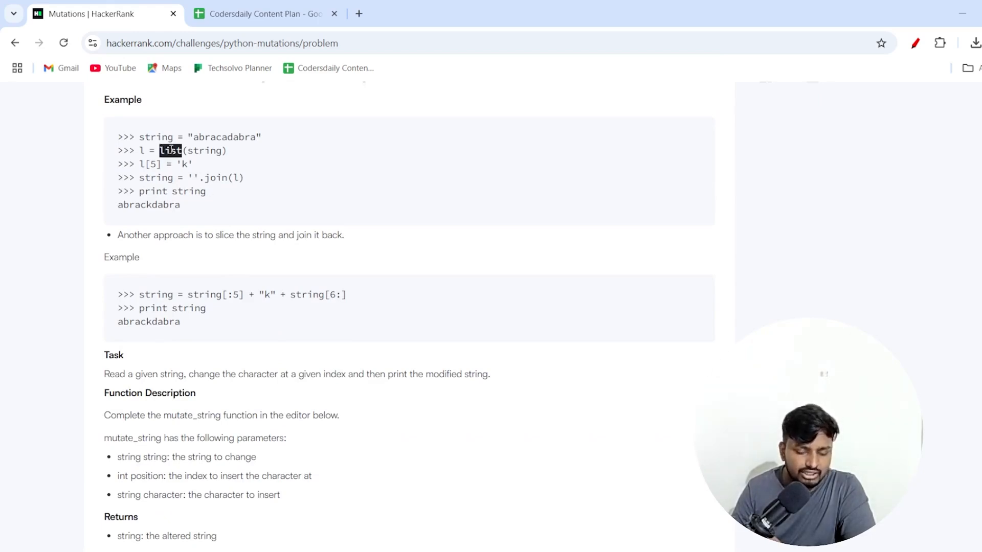
{"action": "scroll", "scroll_direction": "down", "scroll_amount": 3}
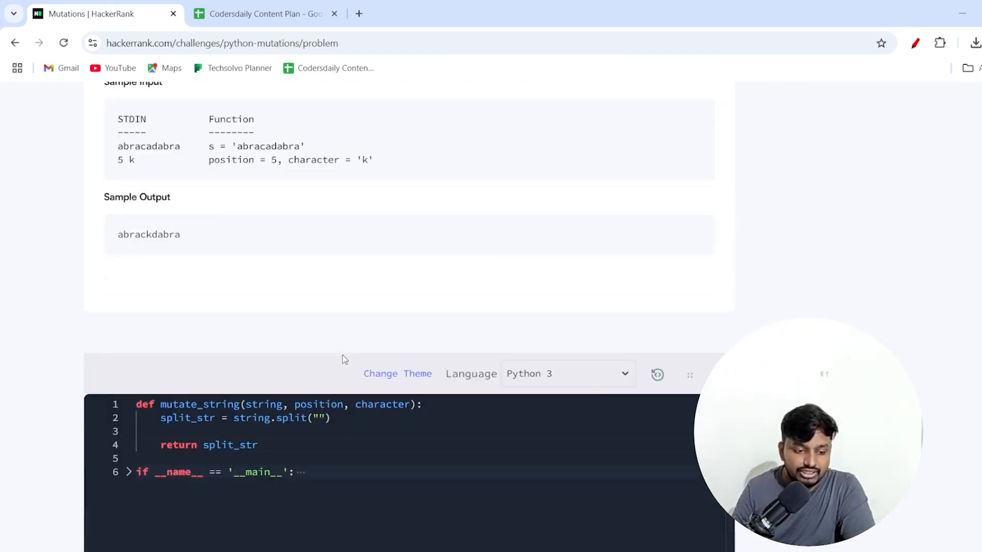
- Change line 2 to split_str = list(string) and rerun the sample test
{"action": "scroll", "scroll_direction": "down", "scroll_amount": 3}
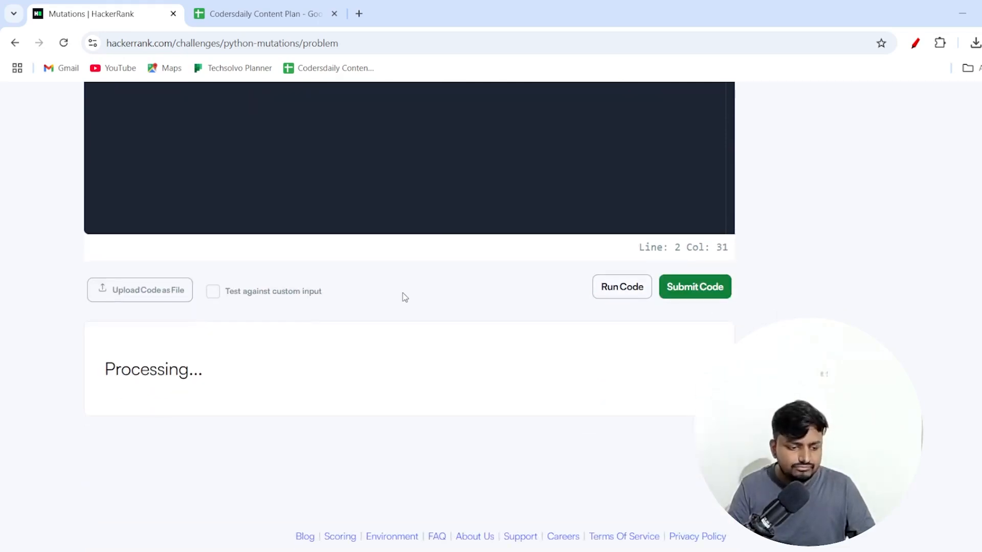
{"action": "left_click", "coordinate": [694, 287]}
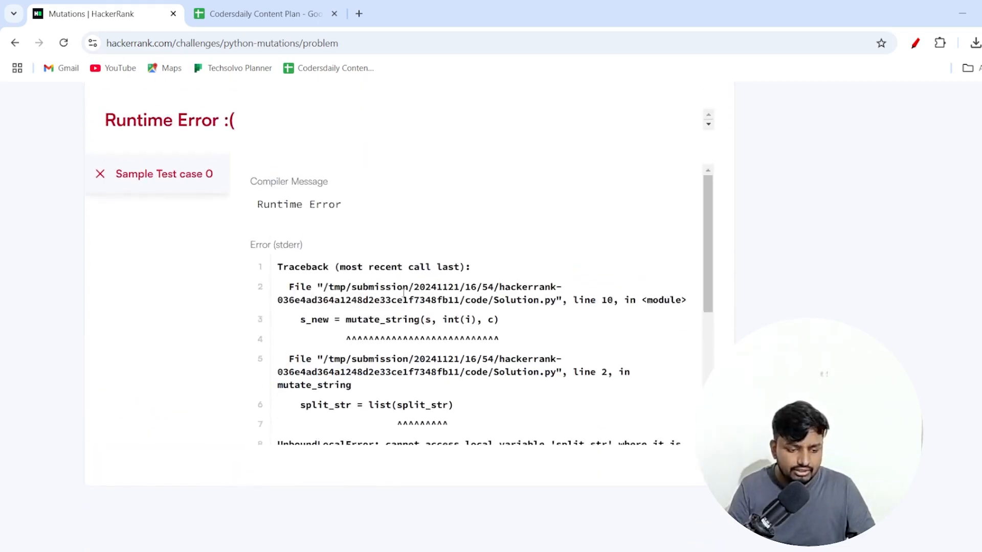
{"action": "scroll", "scroll_direction": "down", "scroll_amount": 3}
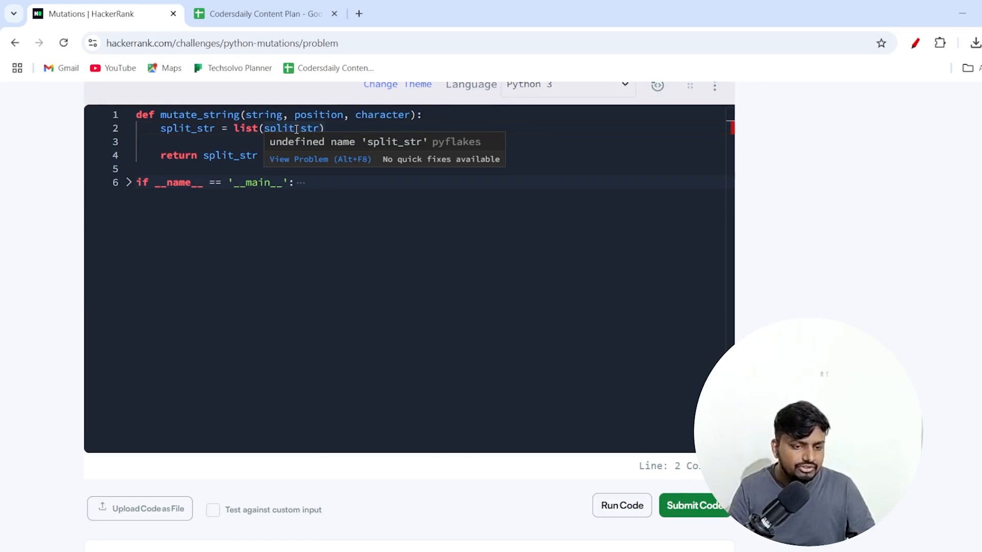
{"action": "type", "text": "string"}
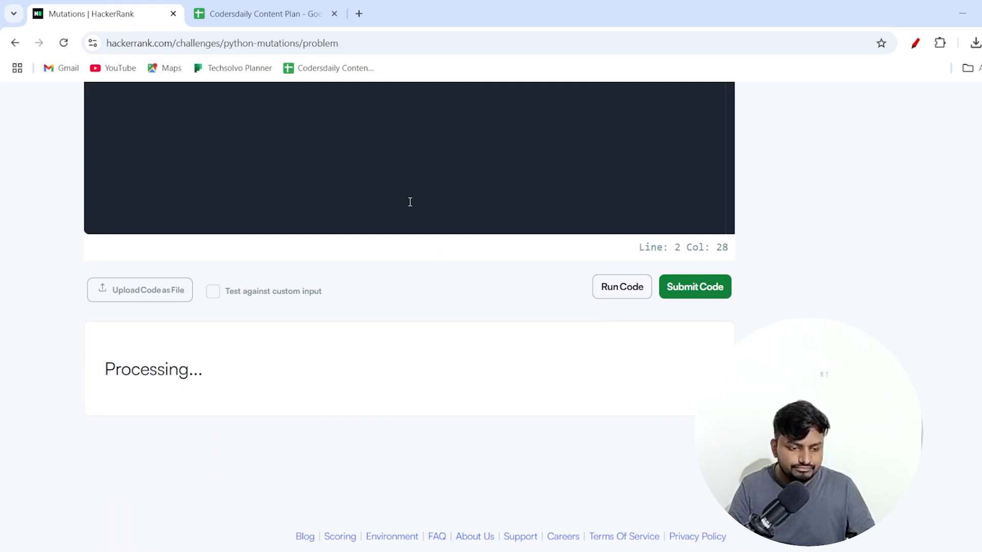
- Highlight the printed character list in the Wrong Answer output and return to the code
{"action": "left_click", "coordinate": [694, 287]}
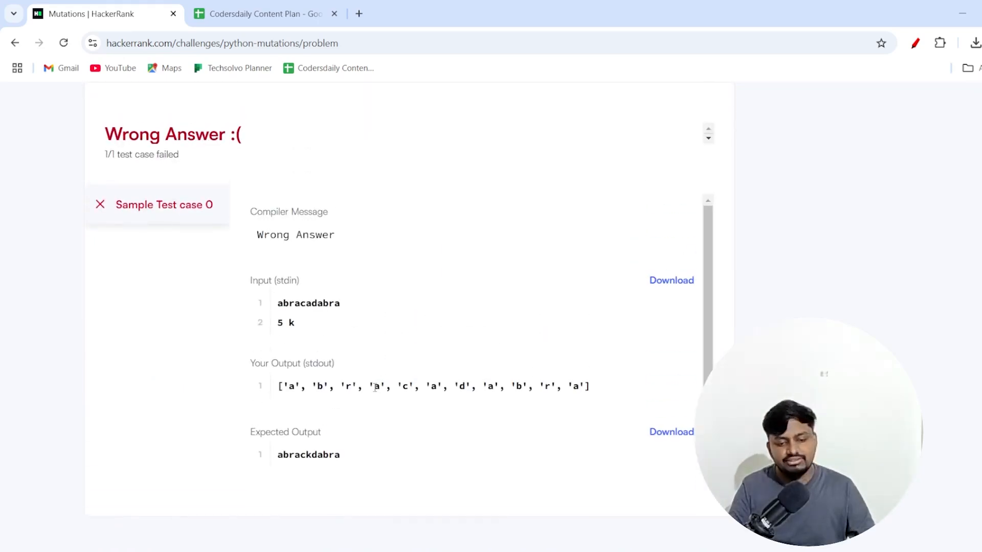
{"action": "triple_click", "coordinate": [432, 386]}
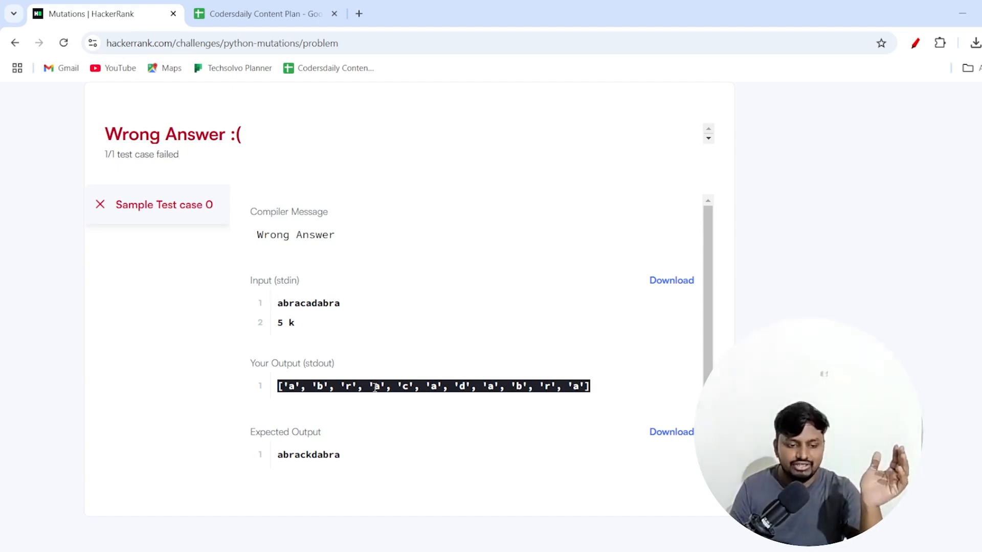
{"action": "scroll", "scroll_direction": "up", "scroll_amount": 3}
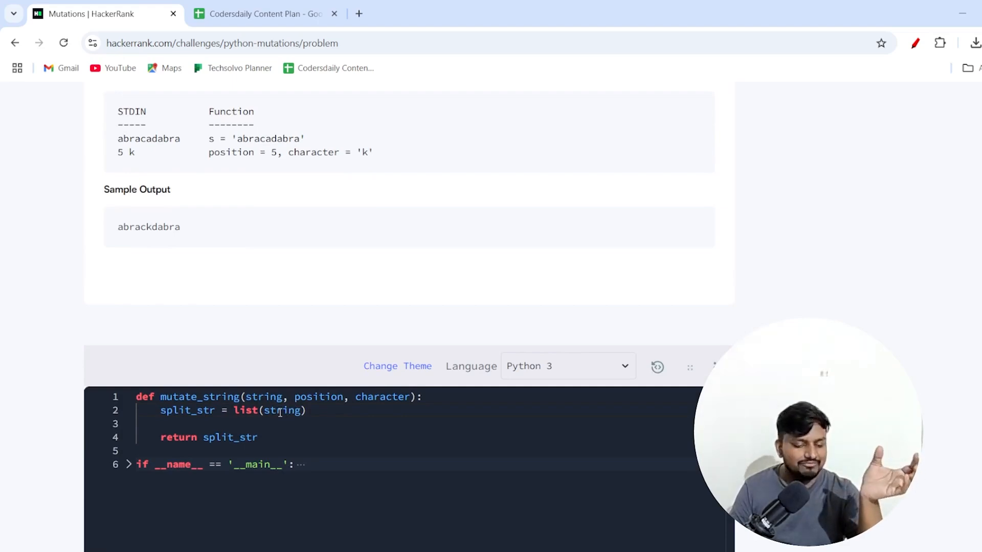
{"action": "double_click", "coordinate": [282, 411]}
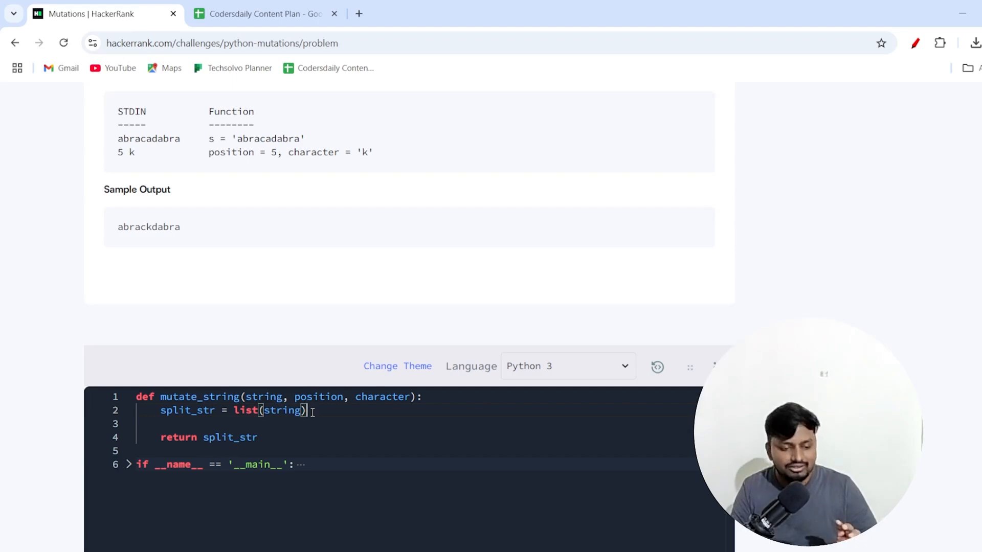
{"action": "key", "text": "Enter"}
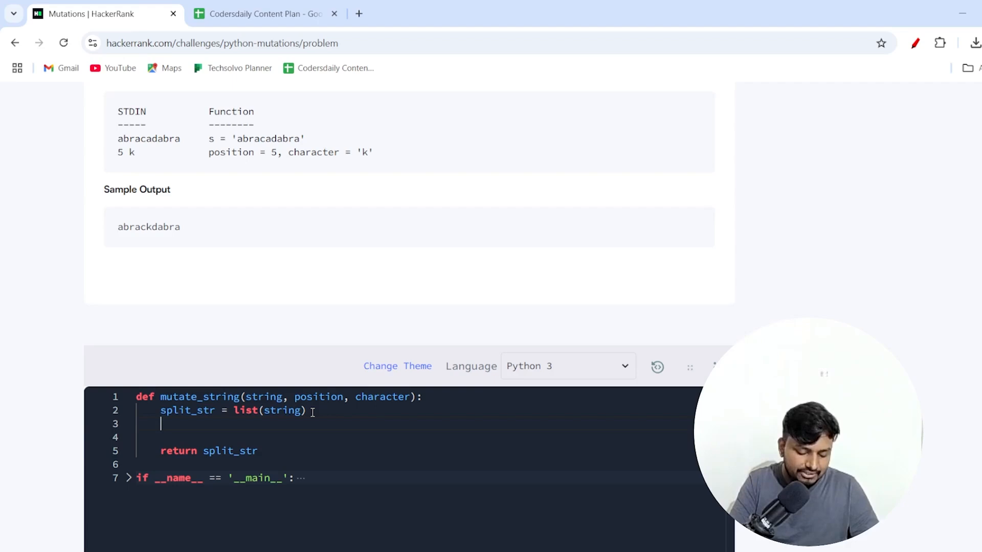
{"action": "type", "text": "string"}
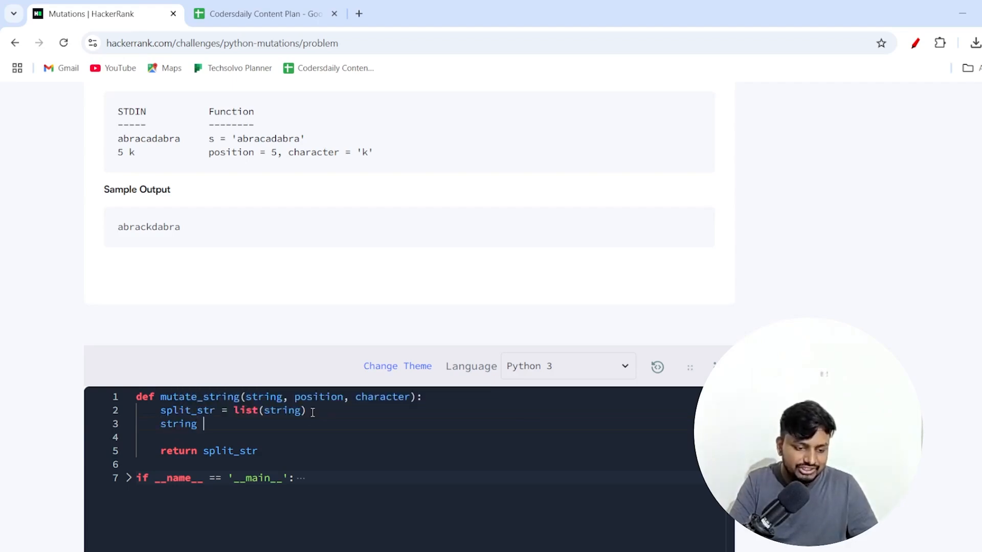
{"action": "type", "text": "="}
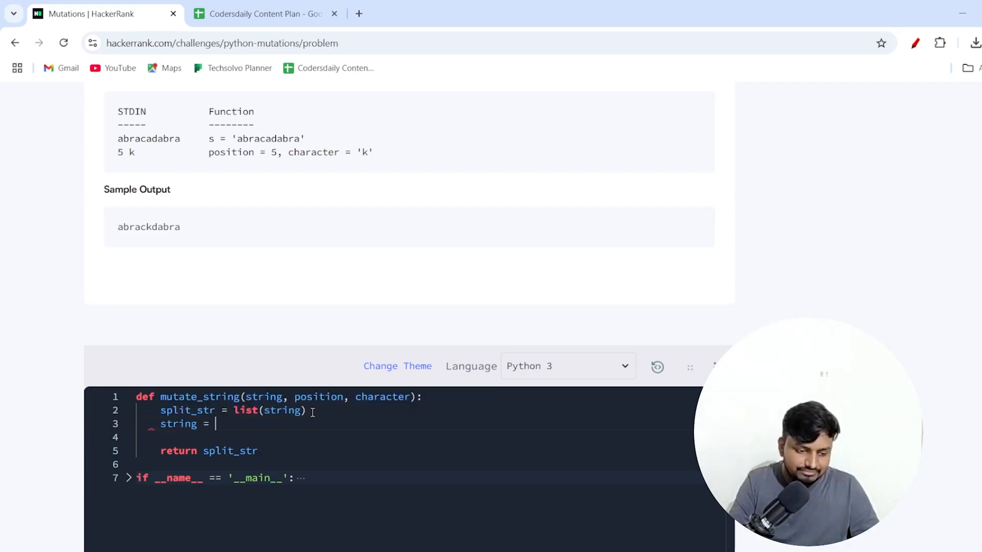
{"action": "type", "text": "\"\""}
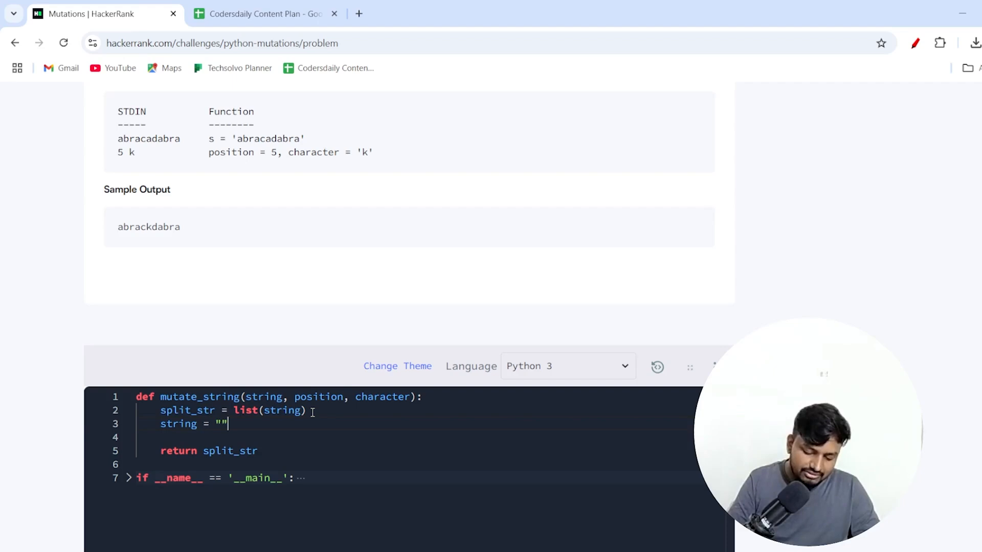
{"action": "type", "text": ".joi"}
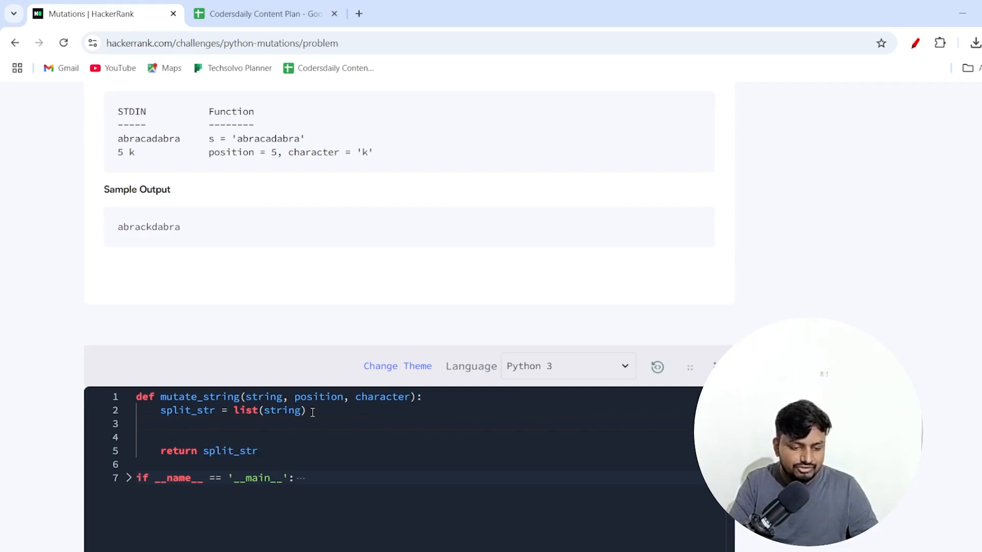
- Add the line split_str[position] = character to mutate_string
{"action": "type", "text": "sp"}
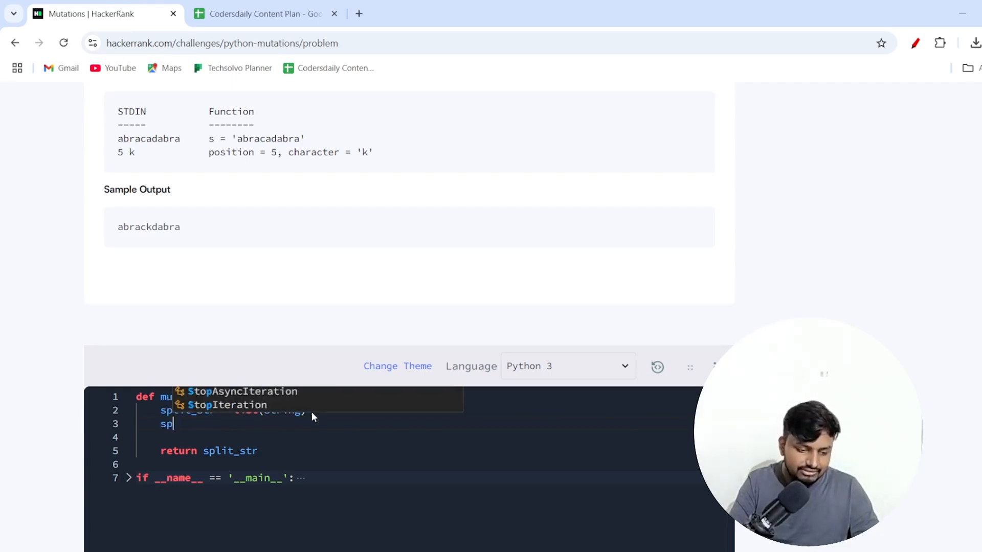
{"action": "type", "text": "lit_str["}
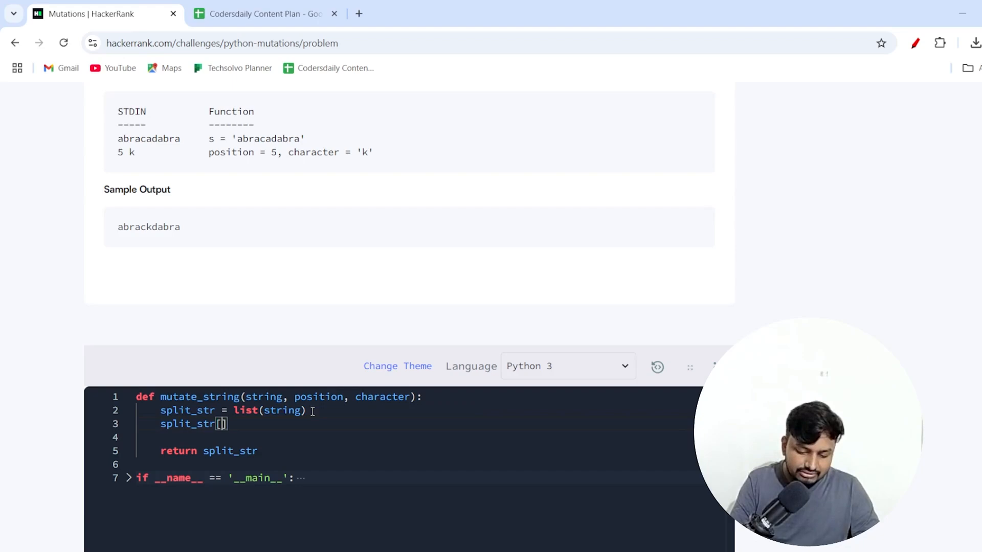
{"action": "type", "text": "position"}
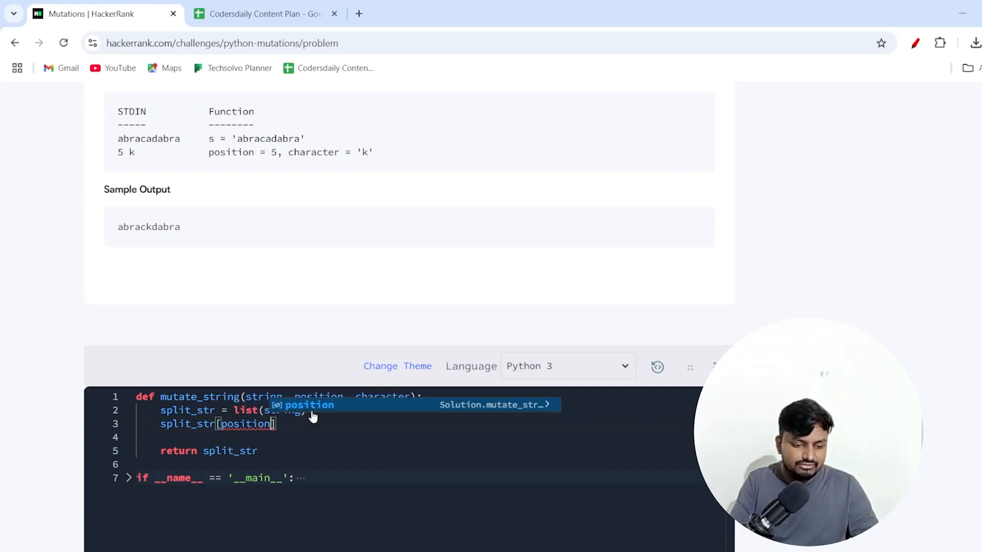
{"action": "type", "text": "="}
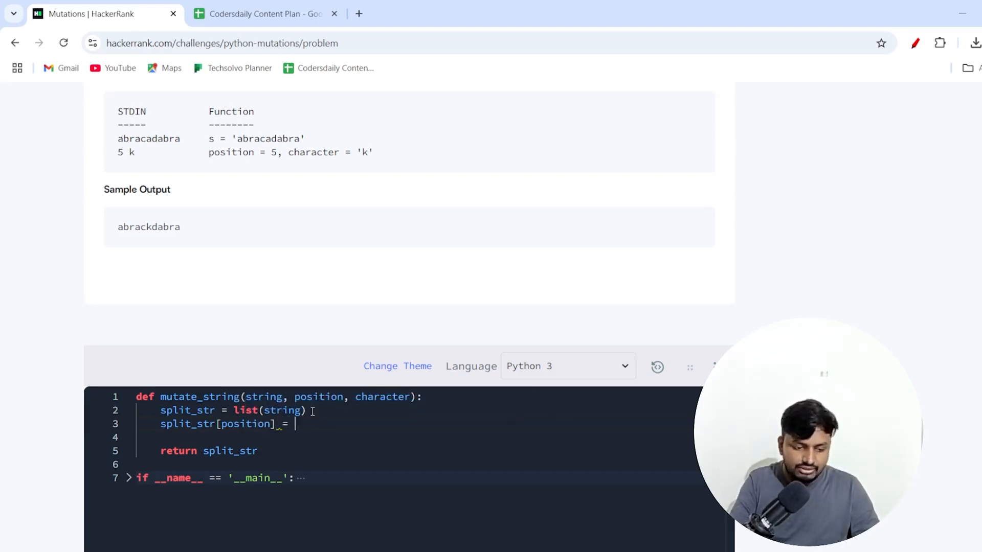
{"action": "type", "text": "character"}
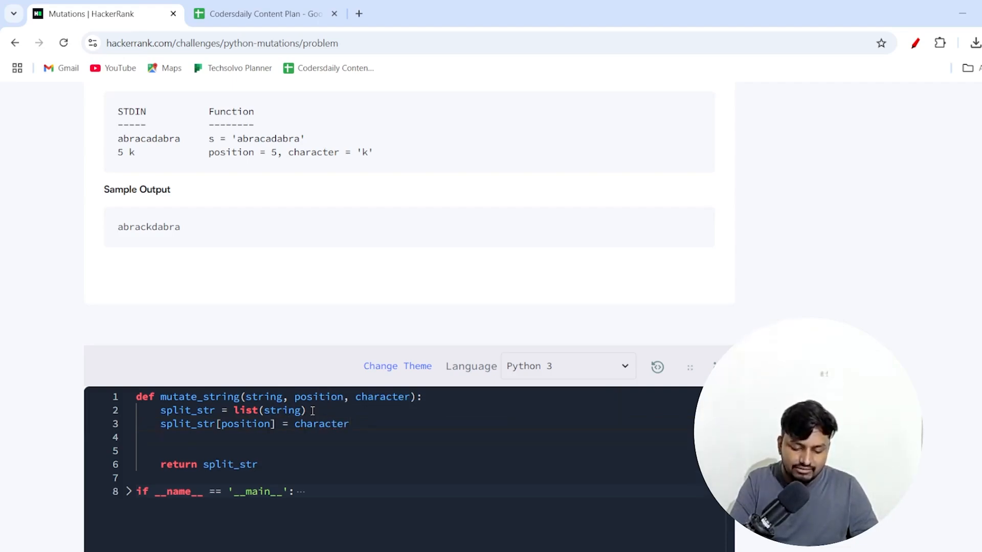
- Join the list with string = "".join(split_str) and return string
{"action": "type", "text": "string"}
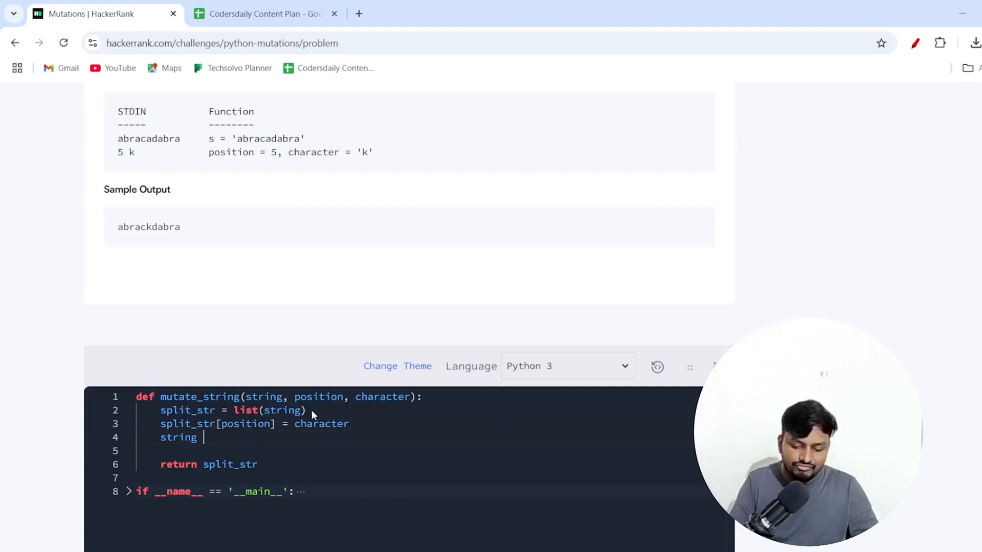
{"action": "type", "text": "="}
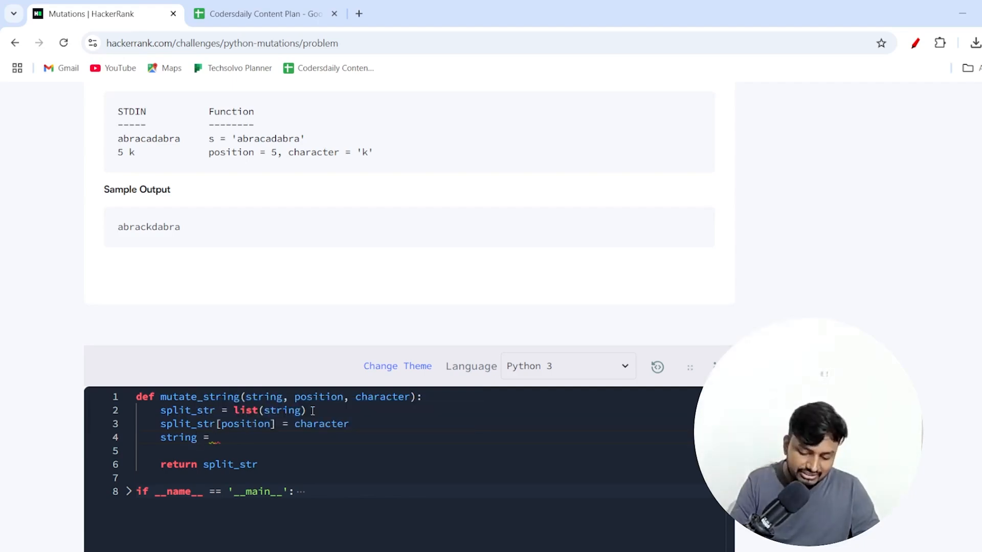
{"action": "type", "text": "\"\".join(split_str"}
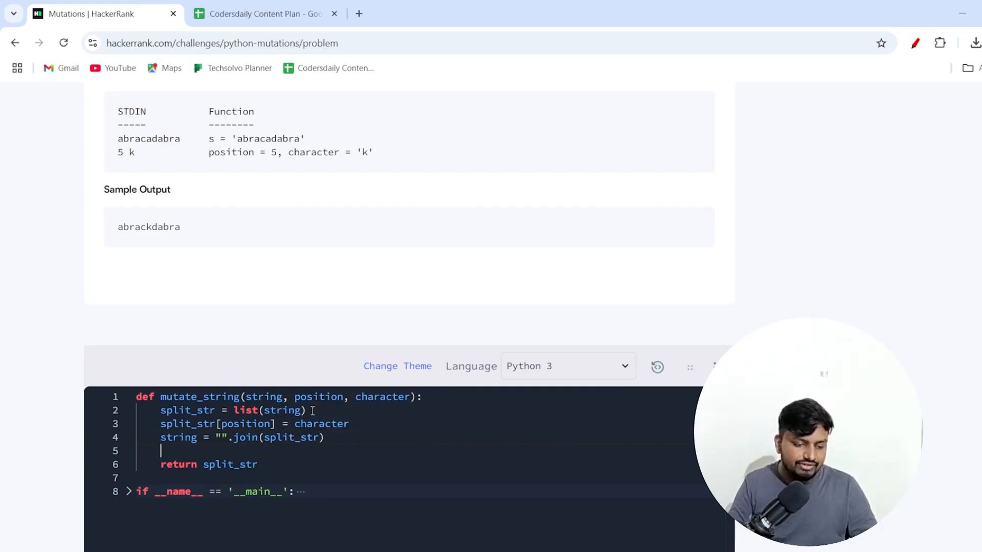
{"action": "type", "text": "s"}
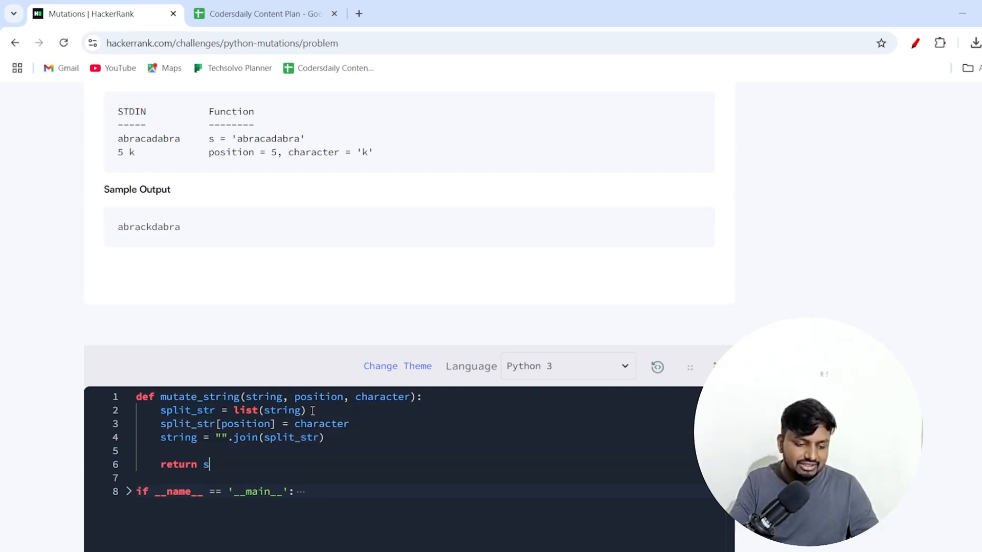
{"action": "type", "text": "tring"}
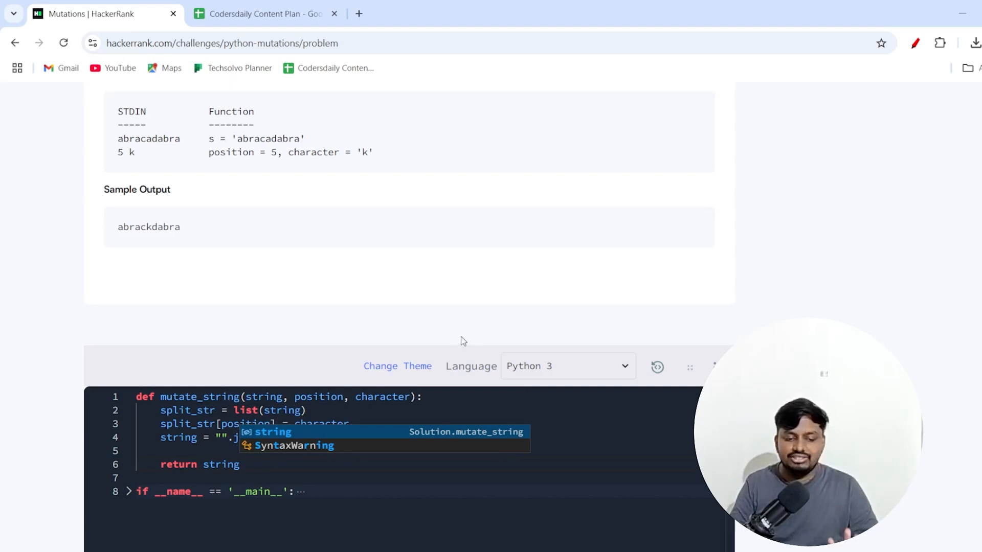
{"action": "scroll", "scroll_direction": "down", "scroll_amount": 3}
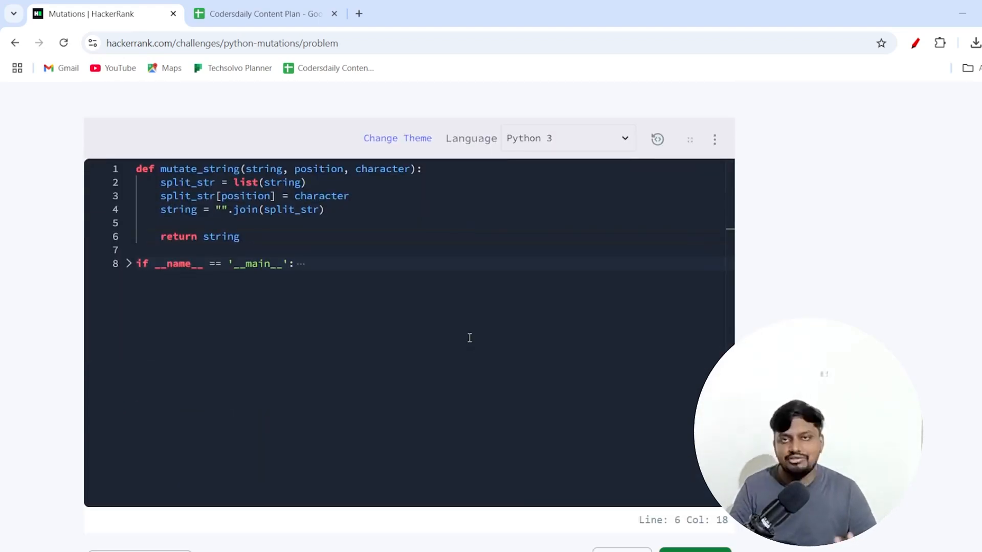
{"action": "scroll", "scroll_direction": "down", "scroll_amount": 3}
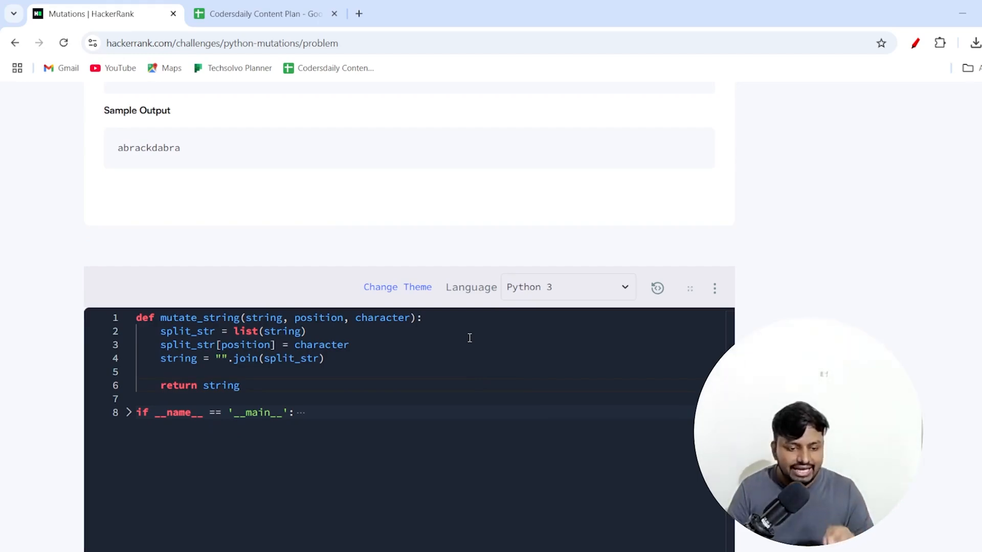
- Confirm the sample outputs abrackdabra and submit the solution
{"action": "scroll", "scroll_direction": "down", "scroll_amount": 3}
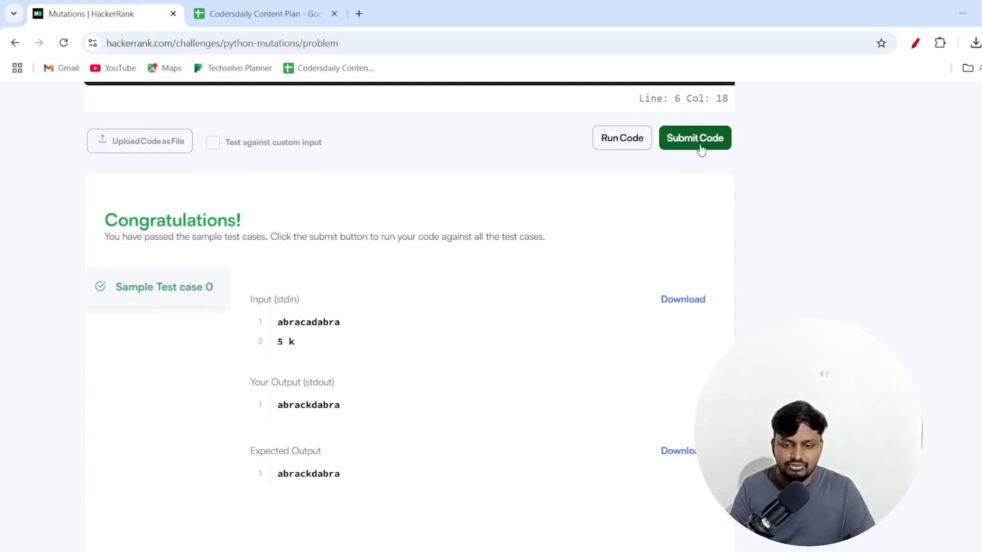
{"action": "left_click", "coordinate": [695, 137]}
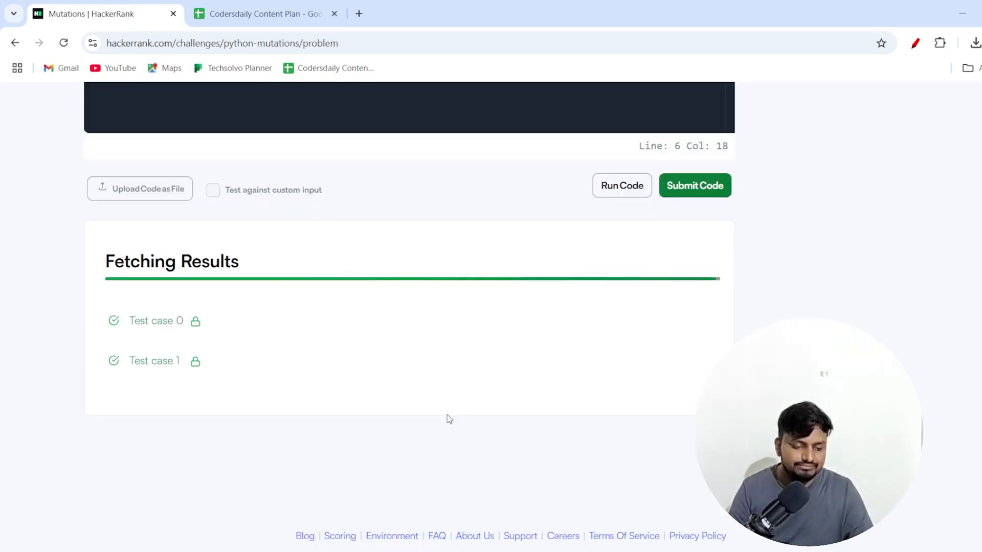